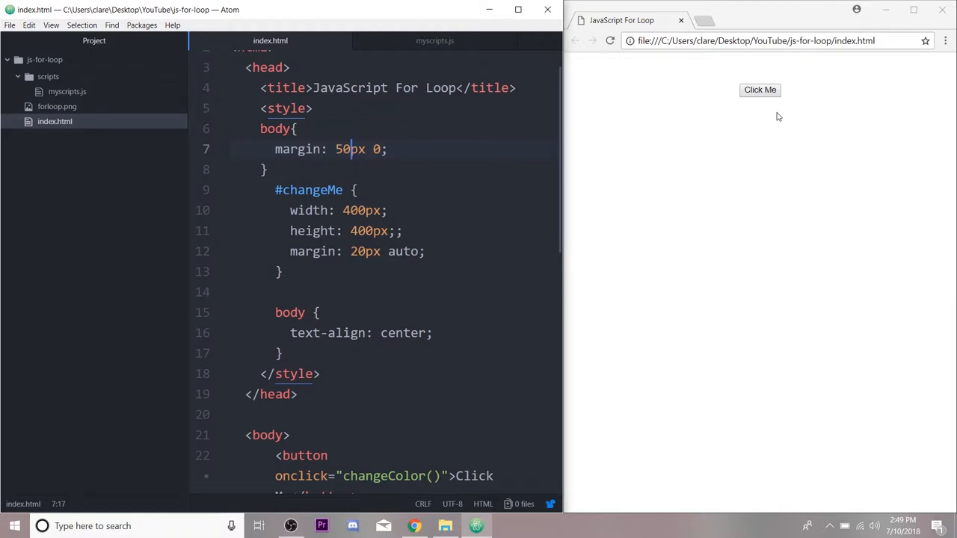
# Compare the button element in index.html with the button variable in myscripts.js, ending in the script
pyautogui.scroll(-3)
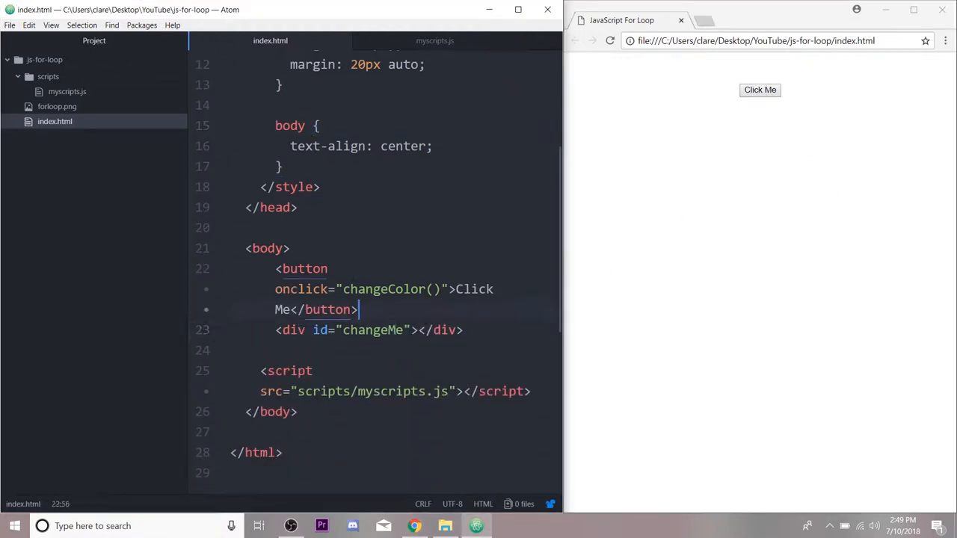
pyautogui.click(434, 40)
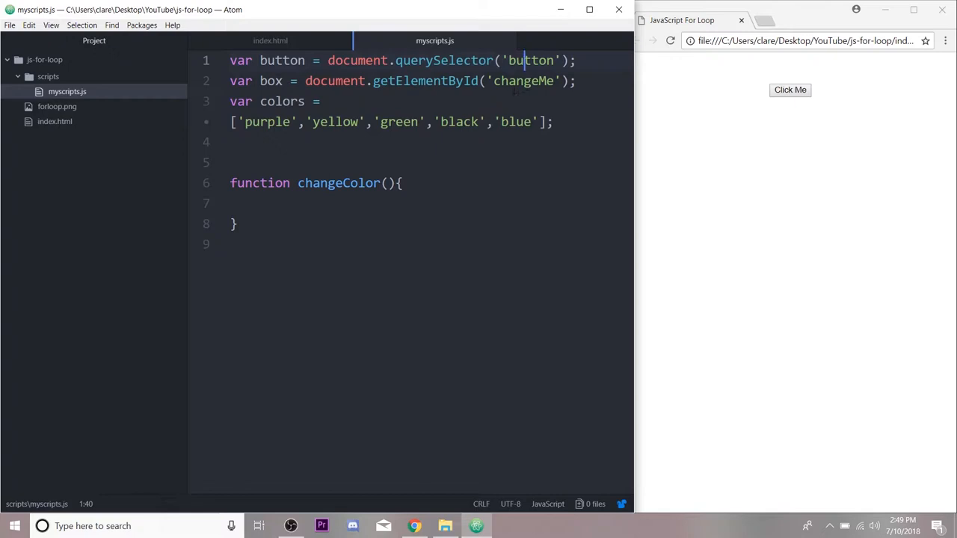
pyautogui.click(270, 60)
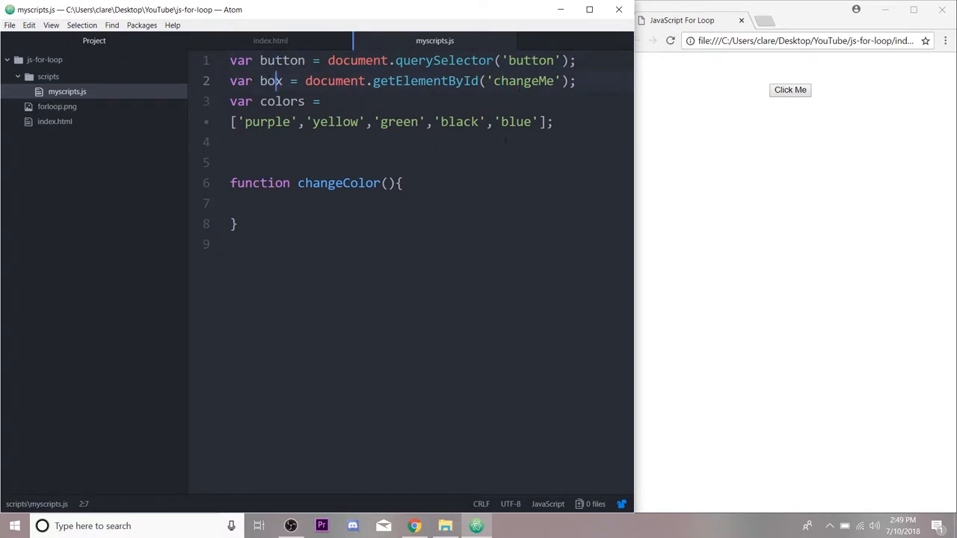
pyautogui.doubleClick(281, 59)
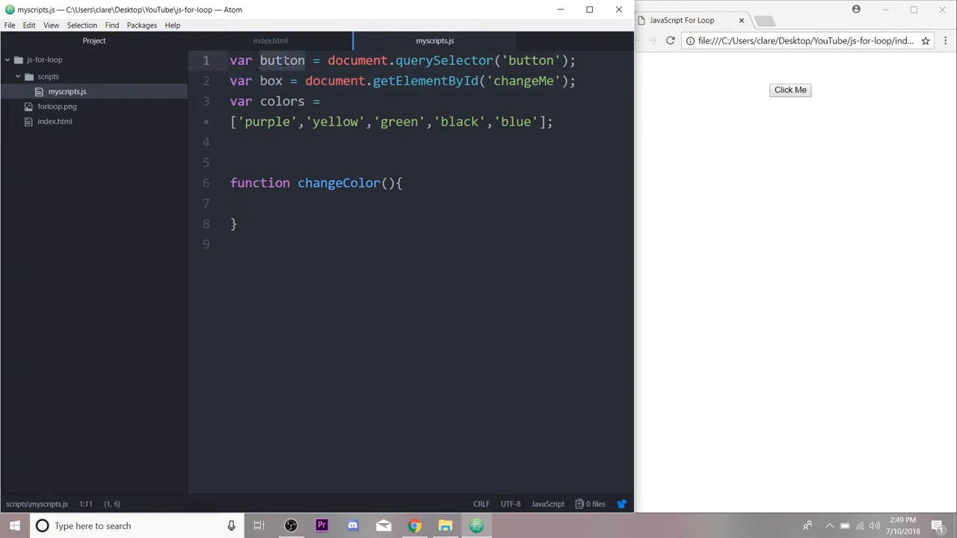
pyautogui.click(271, 40)
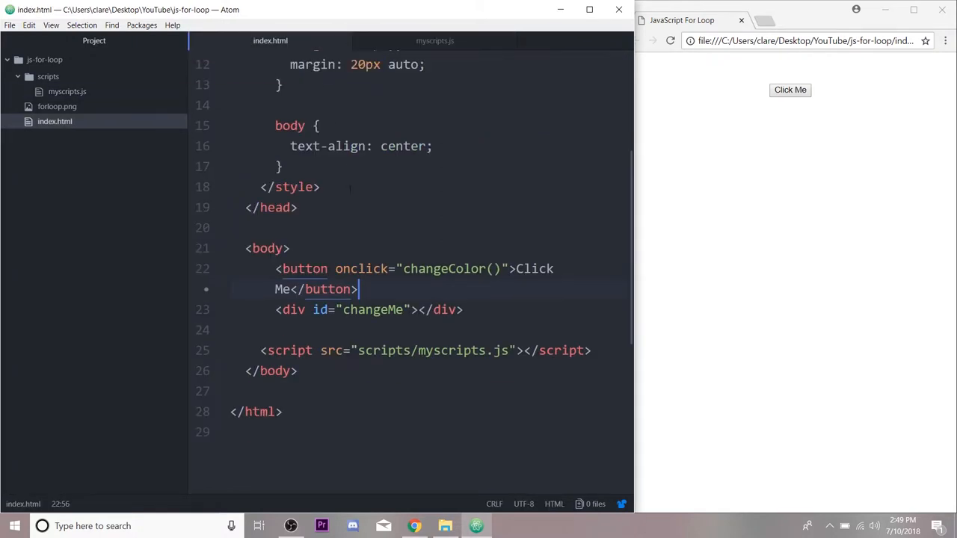
pyautogui.click(342, 269)
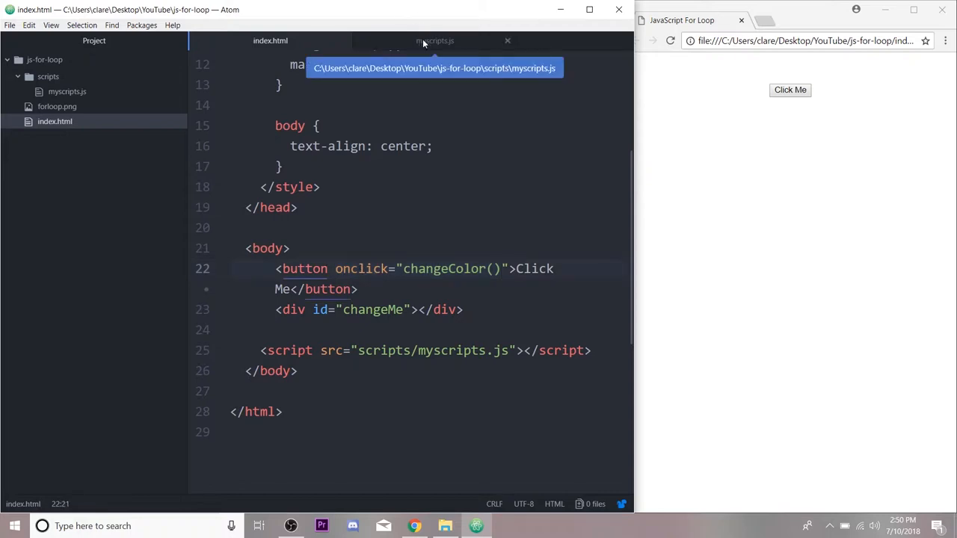
pyautogui.click(433, 41)
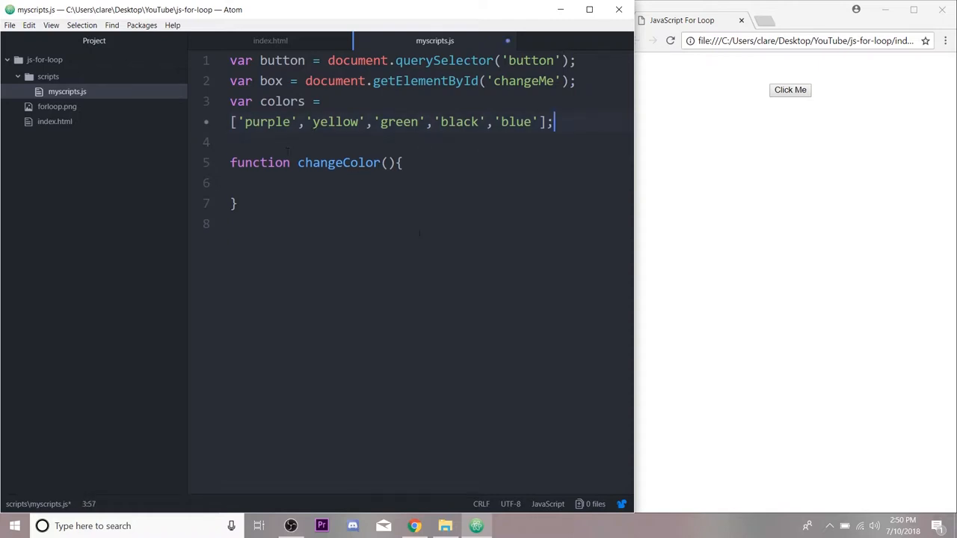
pyautogui.moveTo(782, 135)
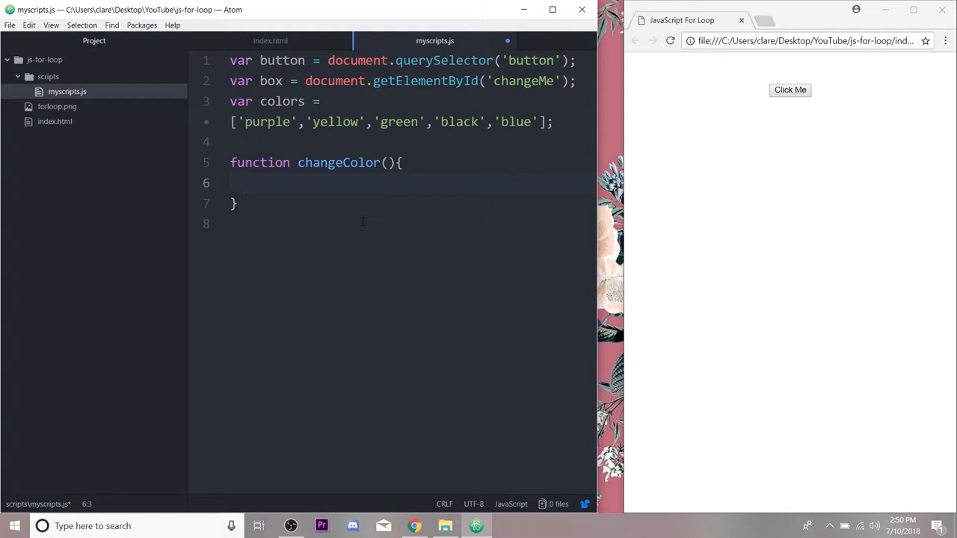
# Write an empty loop for(i=0; i<5; i++){ } inside changeColor
pyautogui.write('for(')
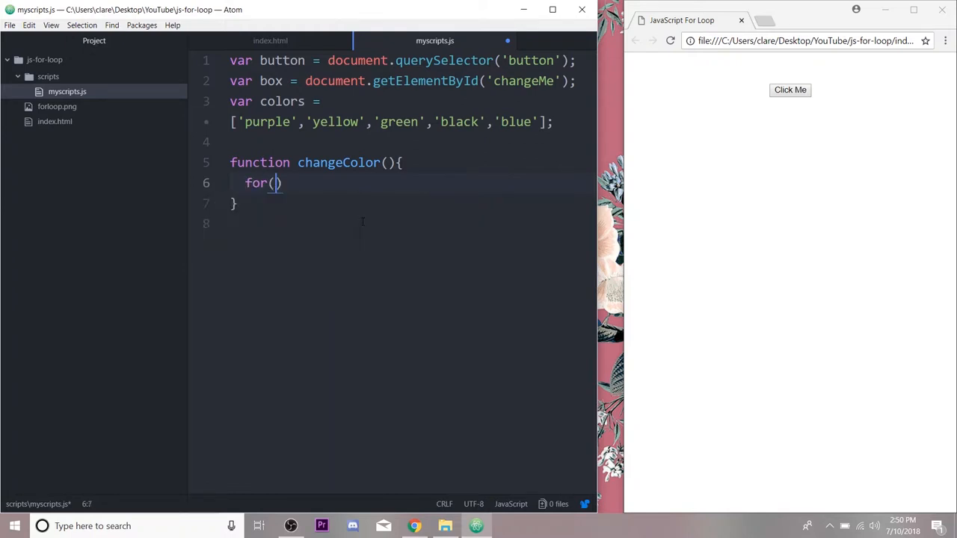
pyautogui.write('{')
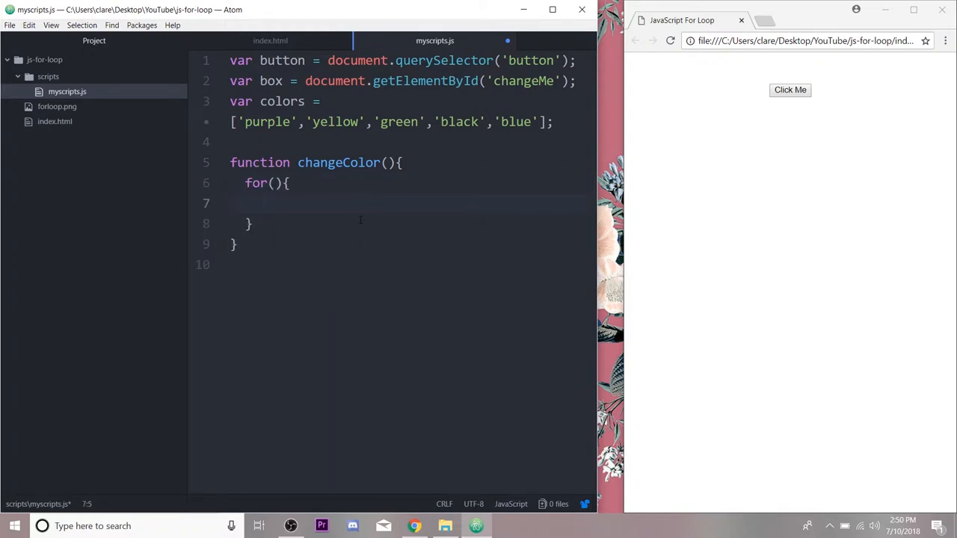
pyautogui.click(276, 182)
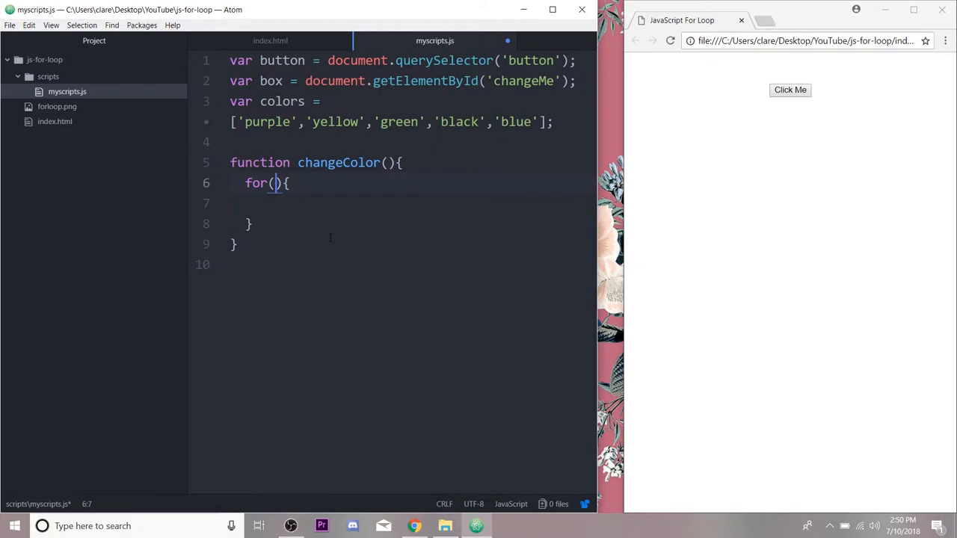
pyautogui.write('i=0;')
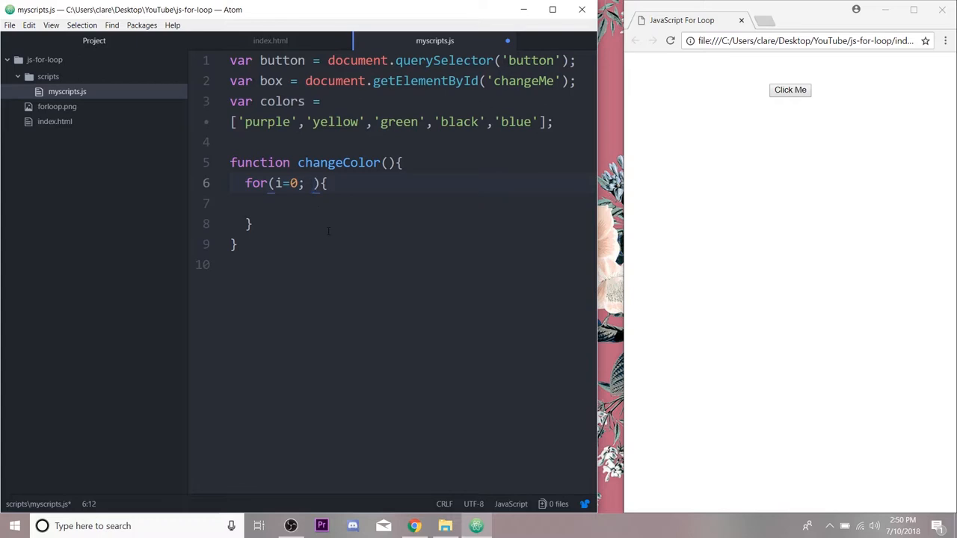
pyautogui.write('i<')
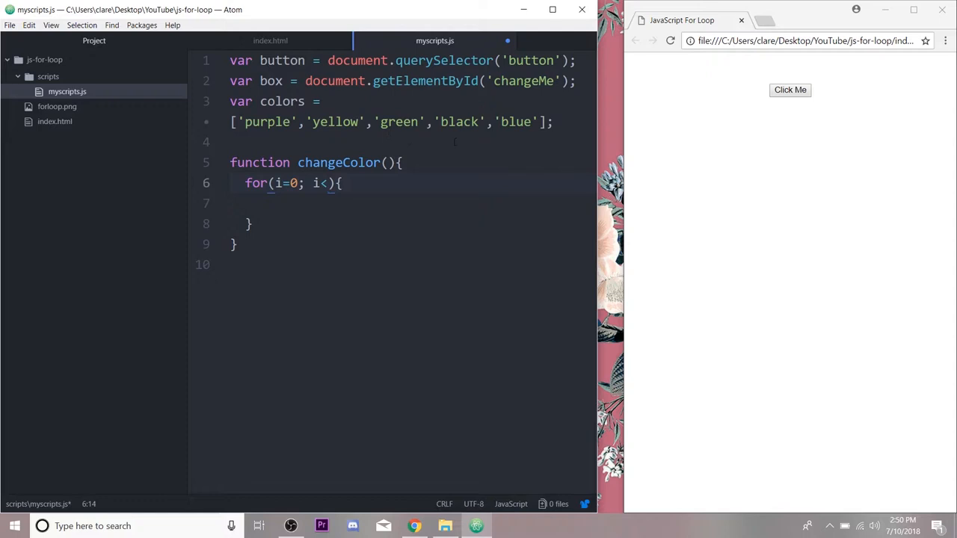
pyautogui.click(329, 182)
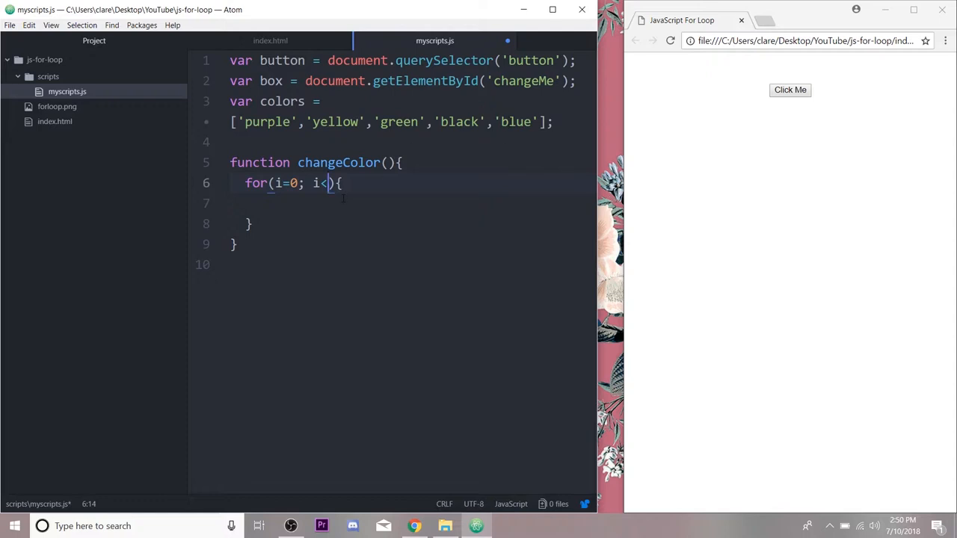
pyautogui.write('5;')
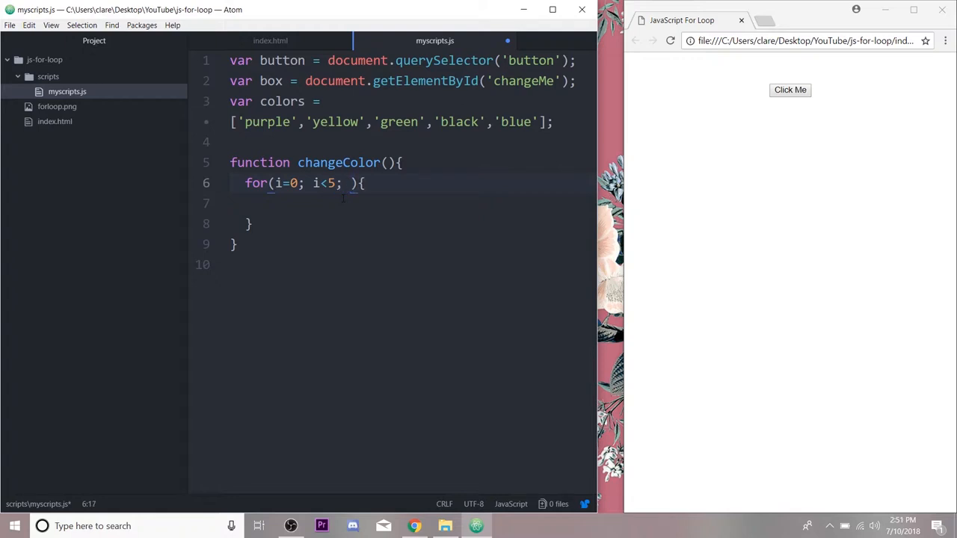
pyautogui.write('i+')
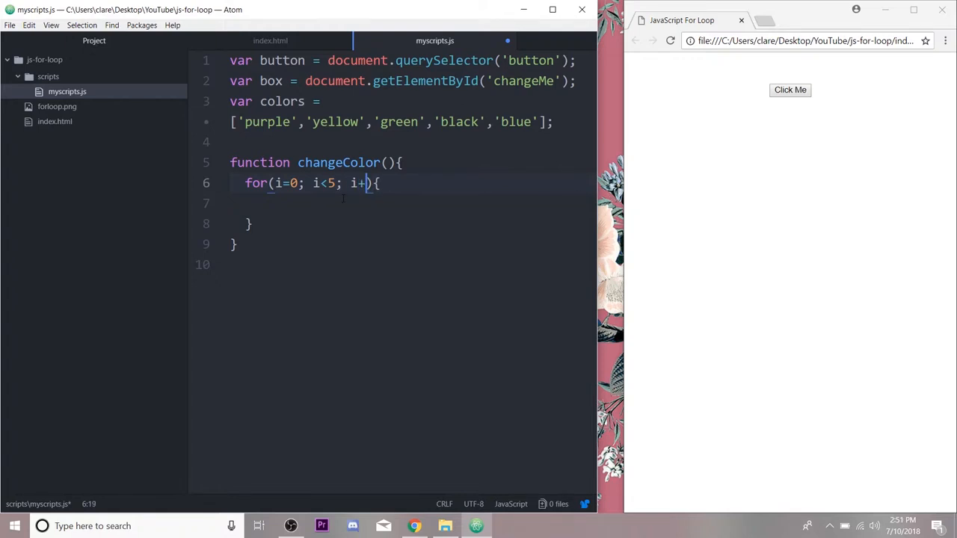
pyautogui.write('+')
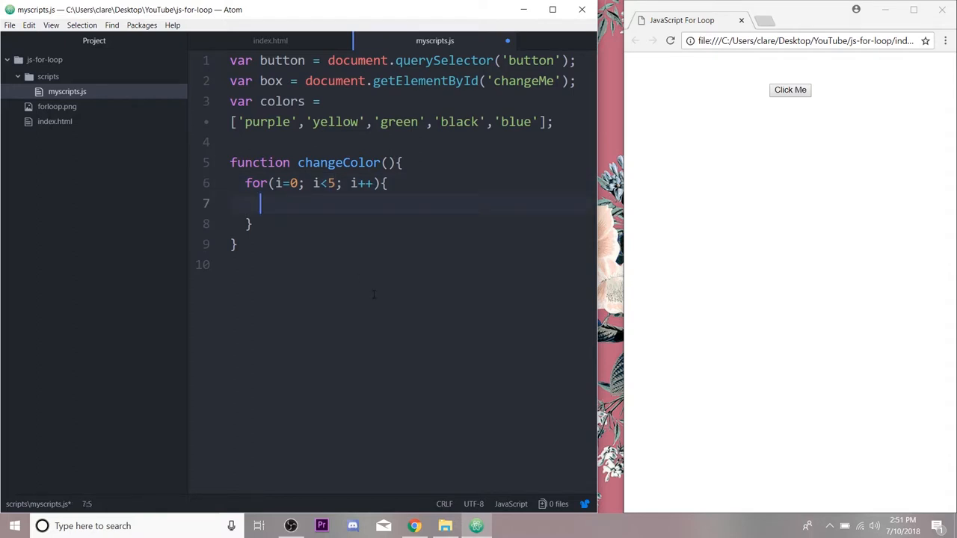
# Begin the loop body with box.innerHTML += to append to the box contents
pyautogui.write('box.')
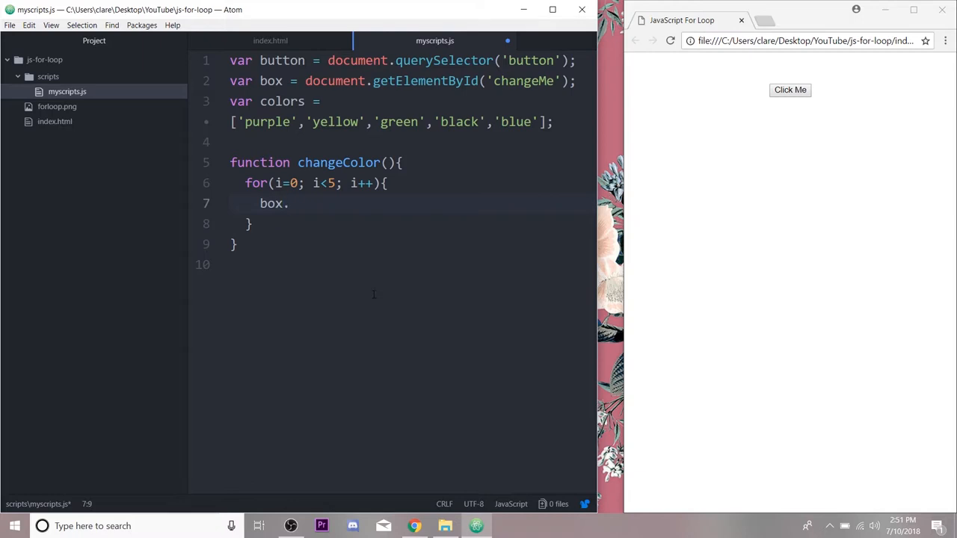
pyautogui.write('.inner')
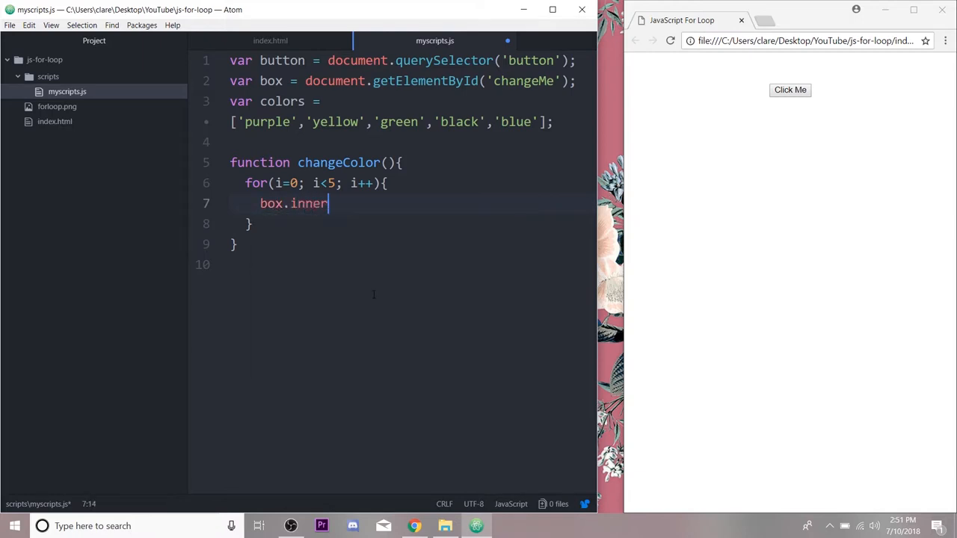
pyautogui.write('HTML')
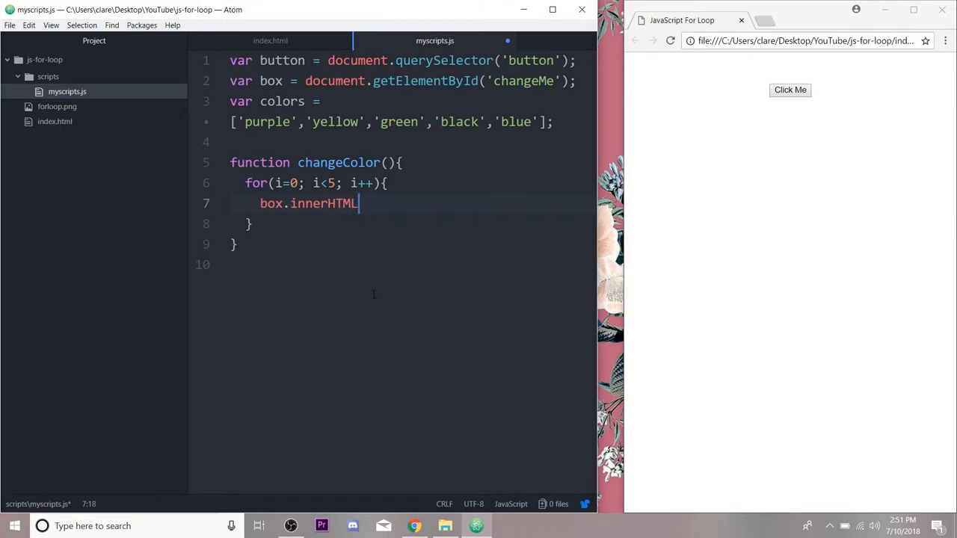
pyautogui.write('" "')
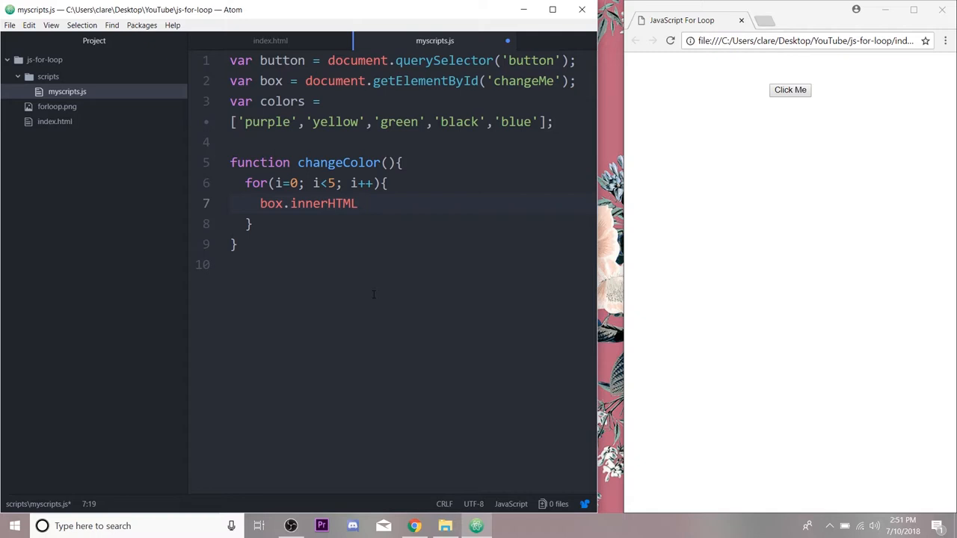
pyautogui.write('+')
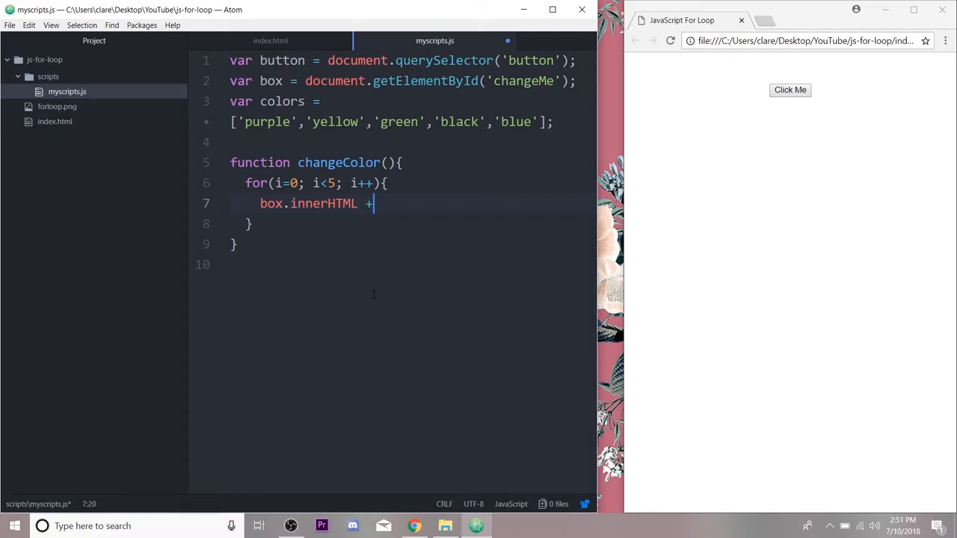
pyautogui.write('=')
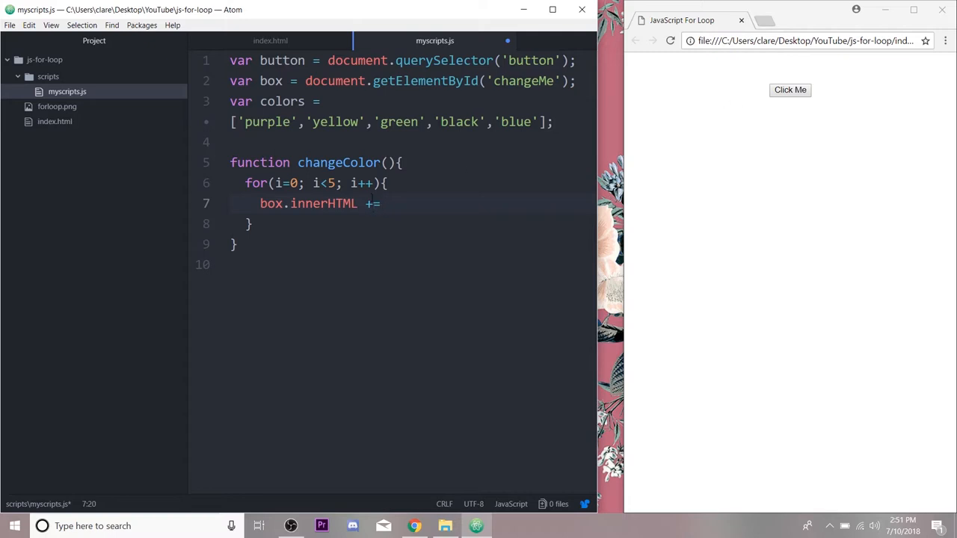
pyautogui.moveTo(792, 203)
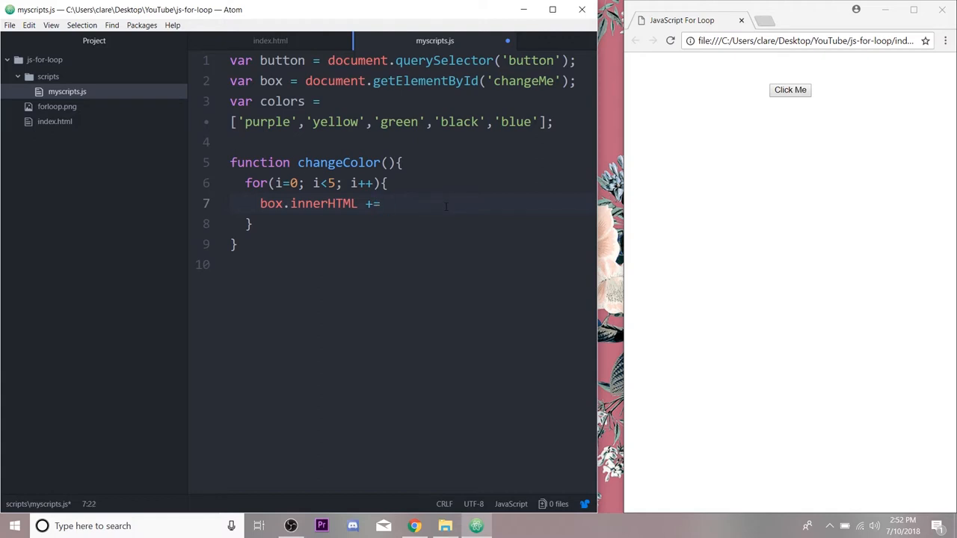
# Complete the line as "<p>" + colors[i] + "</p>"; to wrap each colour name in a paragraph
pyautogui.write('"')
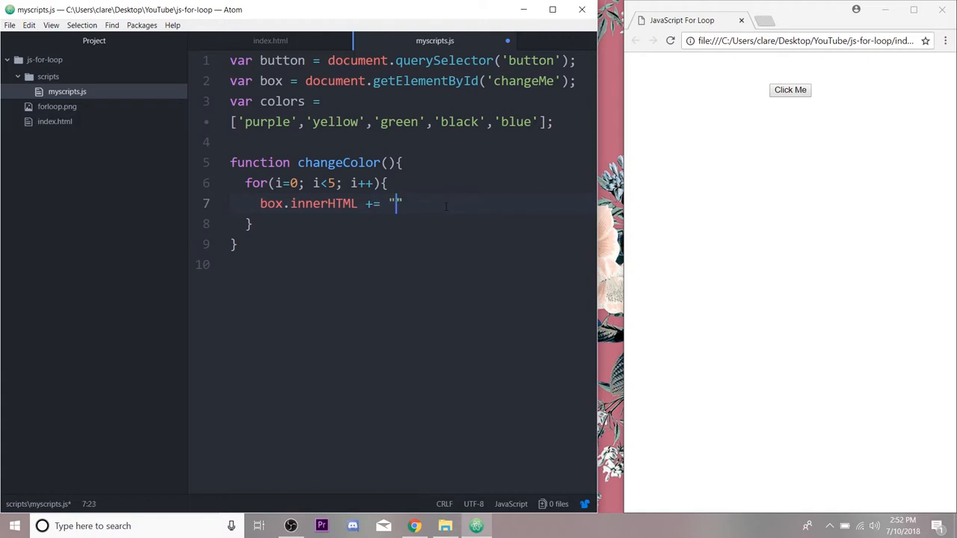
pyautogui.write('<p')
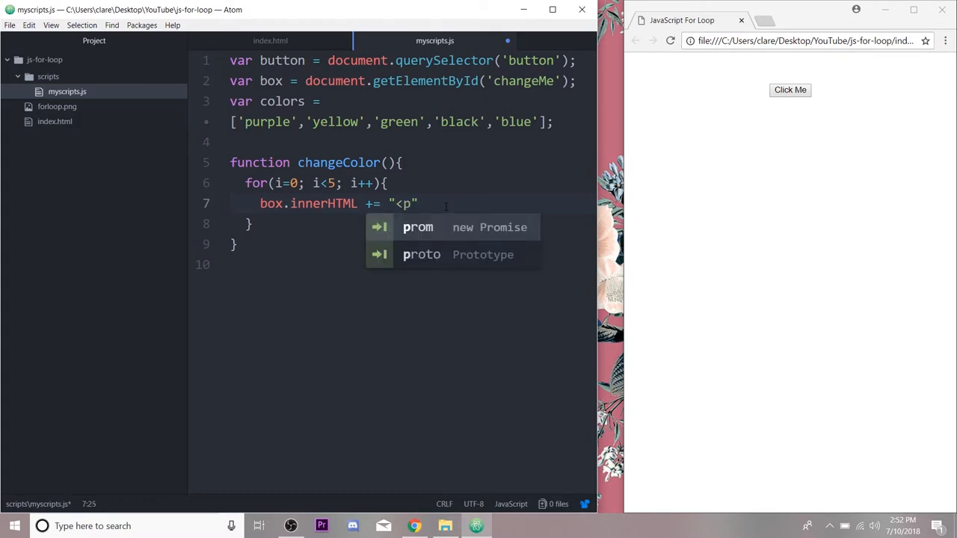
pyautogui.write('>')
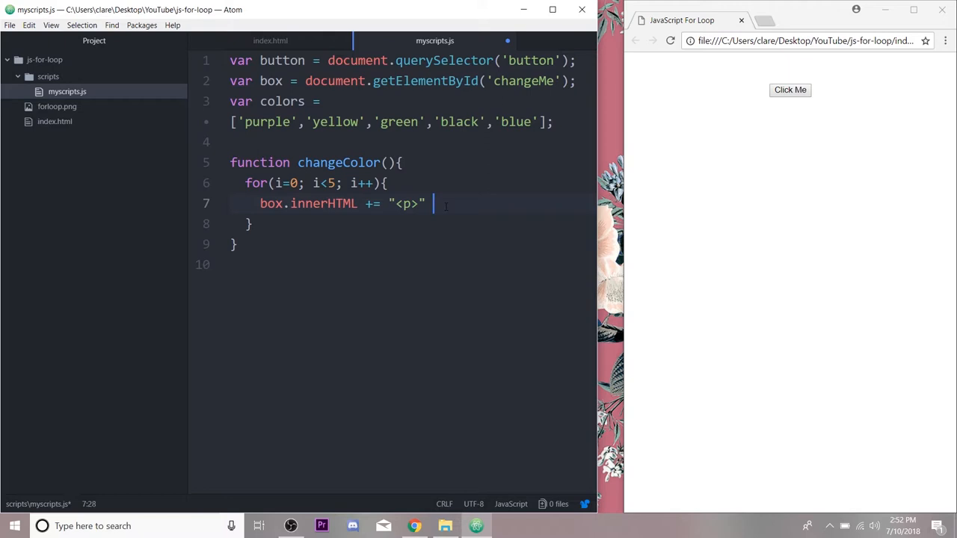
pyautogui.write('+ colors')
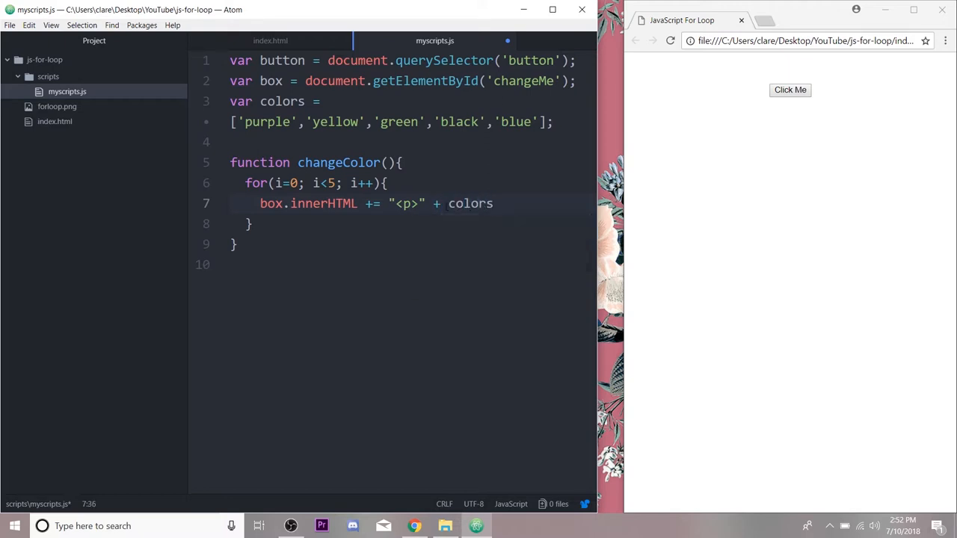
pyautogui.write('[]')
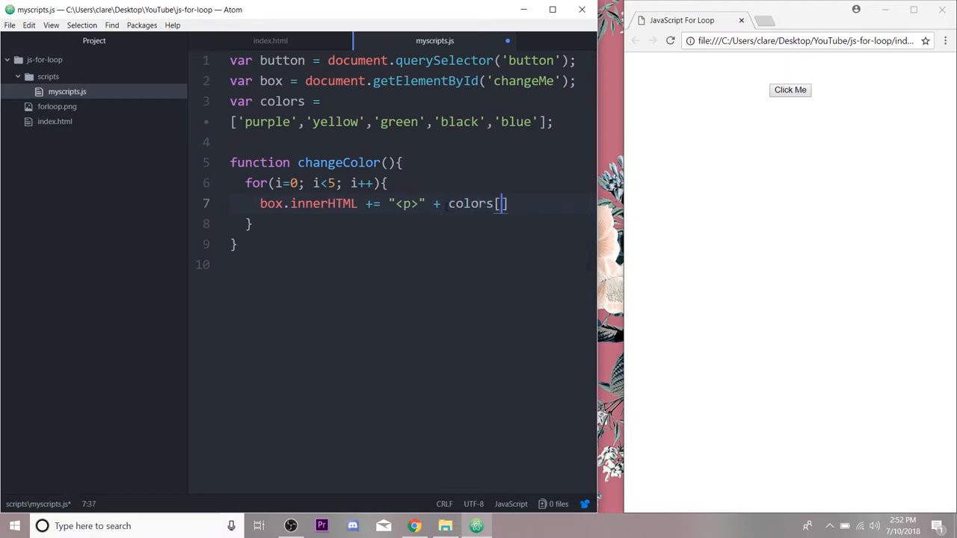
pyautogui.write('i')
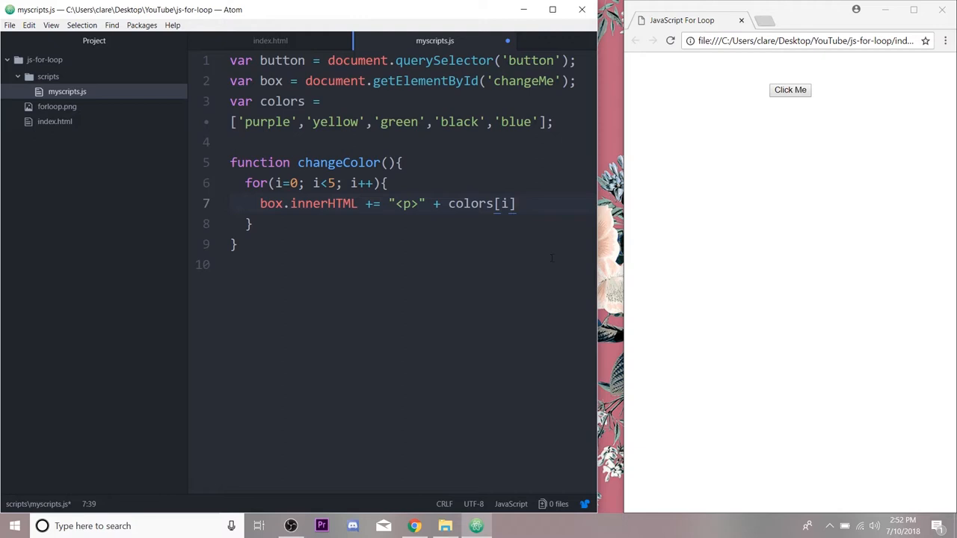
pyautogui.write('+ "<"')
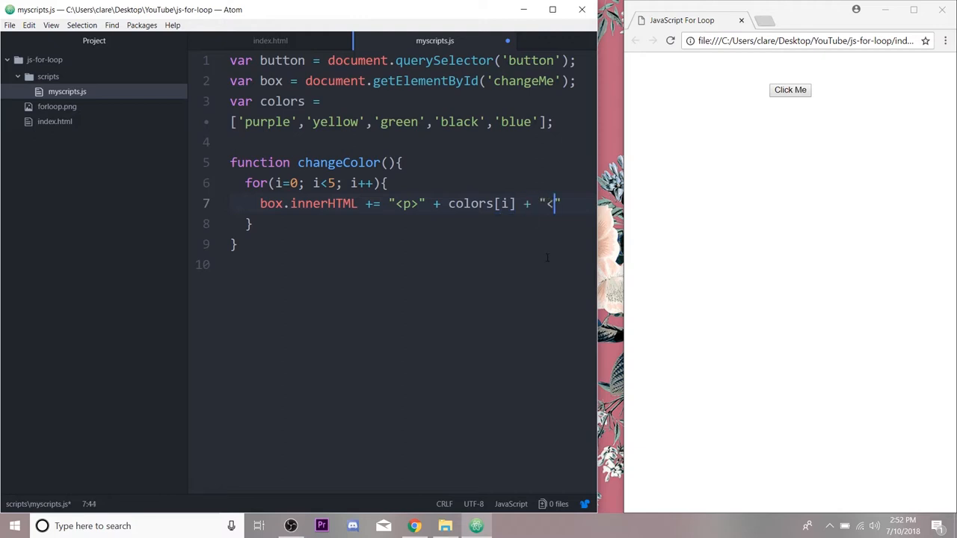
pyautogui.write('/p>')
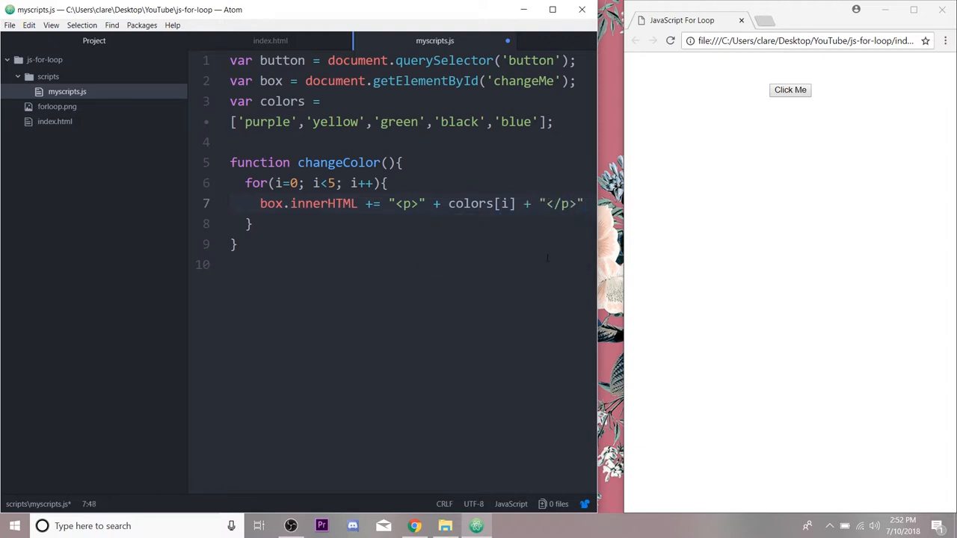
pyautogui.write(';')
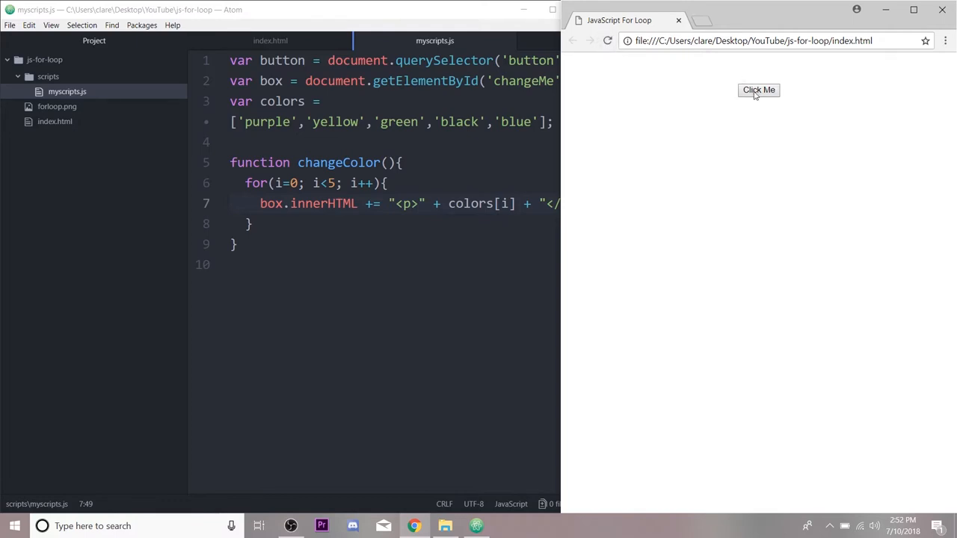
# Run Click Me to list purple, yellow, green, black and blue, then narrow the browser window
pyautogui.click(759, 90)
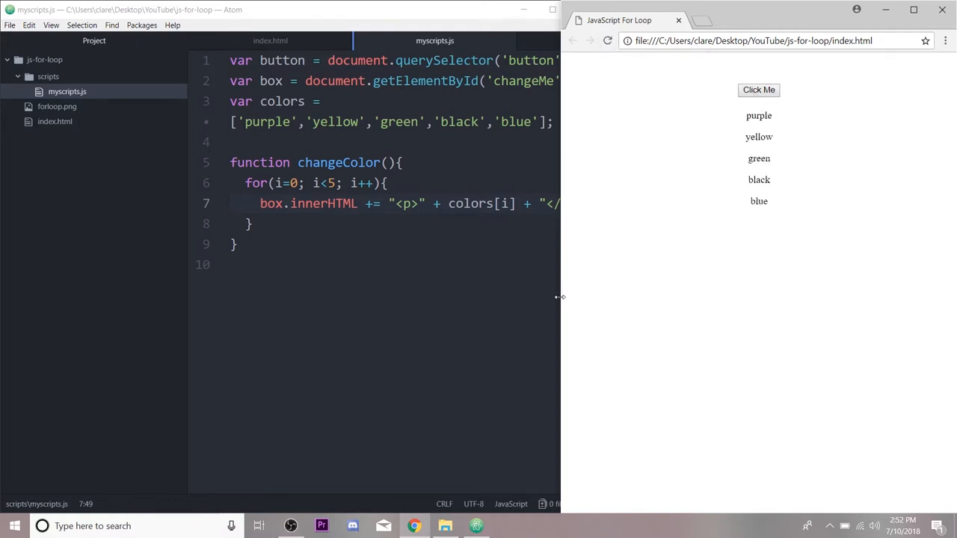
pyautogui.moveTo(560, 296); pyautogui.dragTo(611, 296)
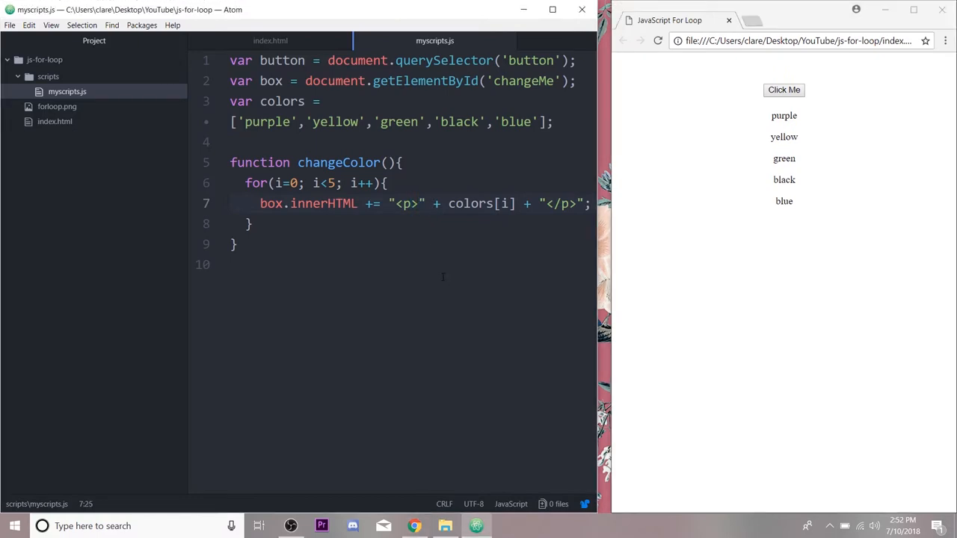
# Change the paragraph string to "<p style='background-color:" + colors[i] + "'>"
pyautogui.write('style')
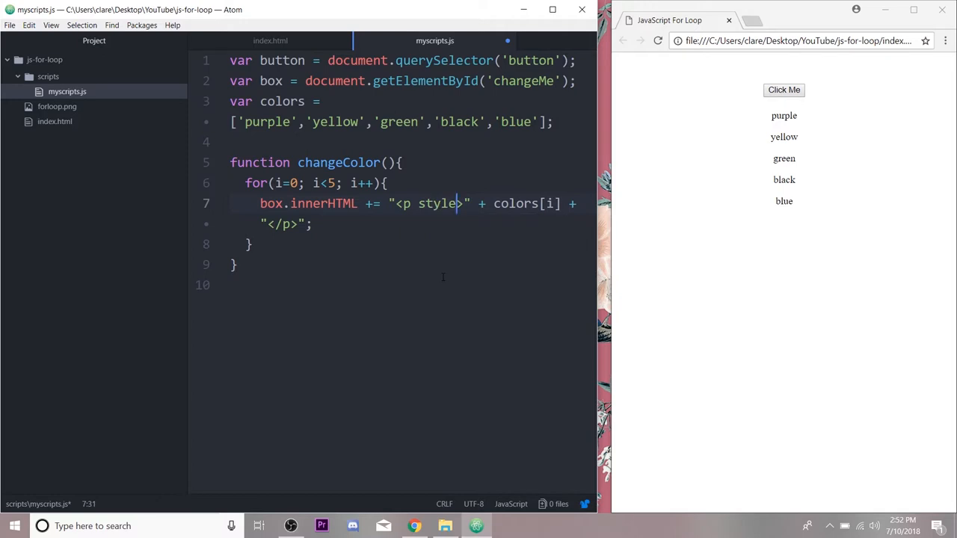
pyautogui.write('=')
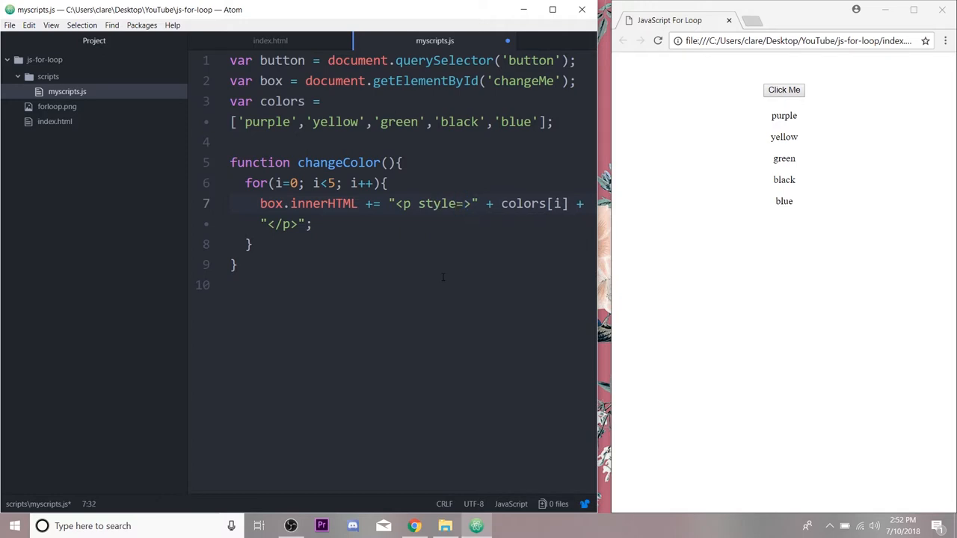
pyautogui.write("''")
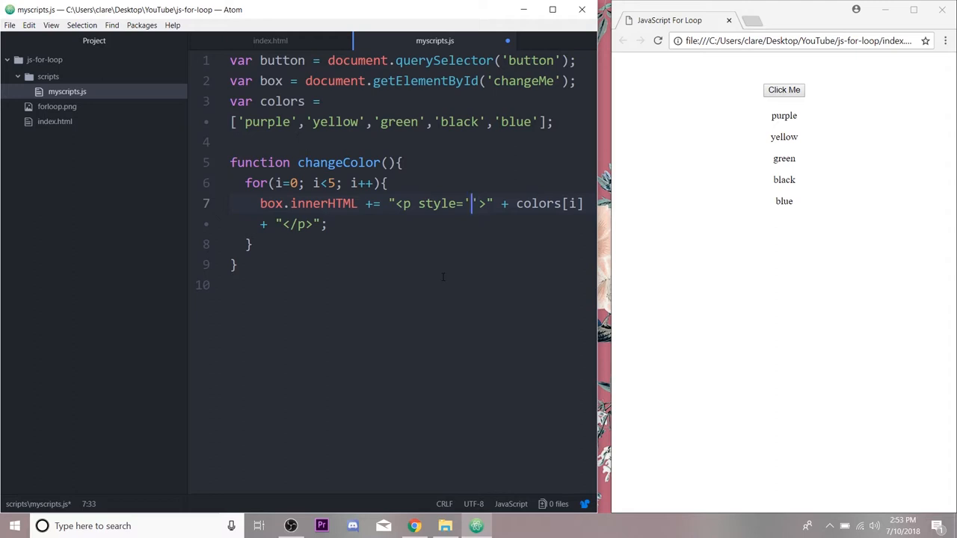
pyautogui.write('background-')
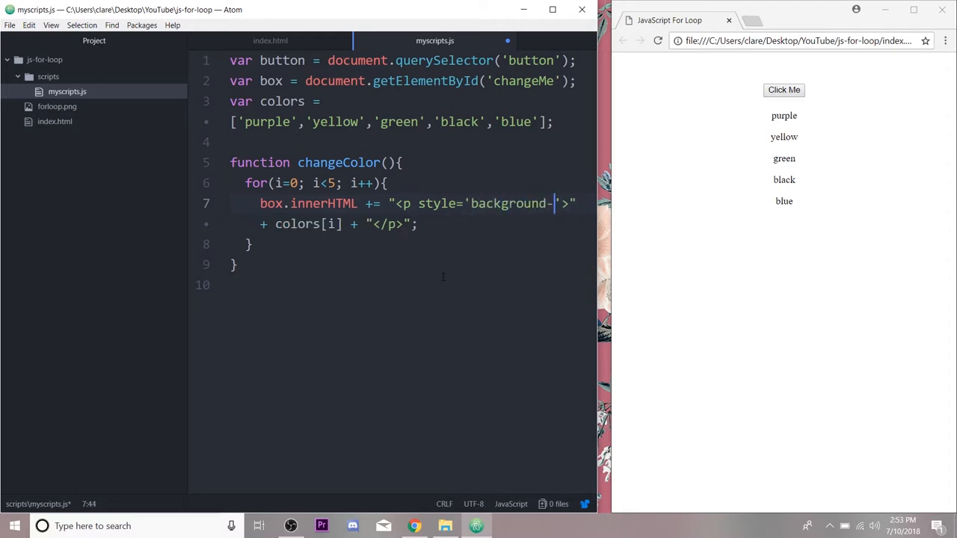
pyautogui.write('color:')
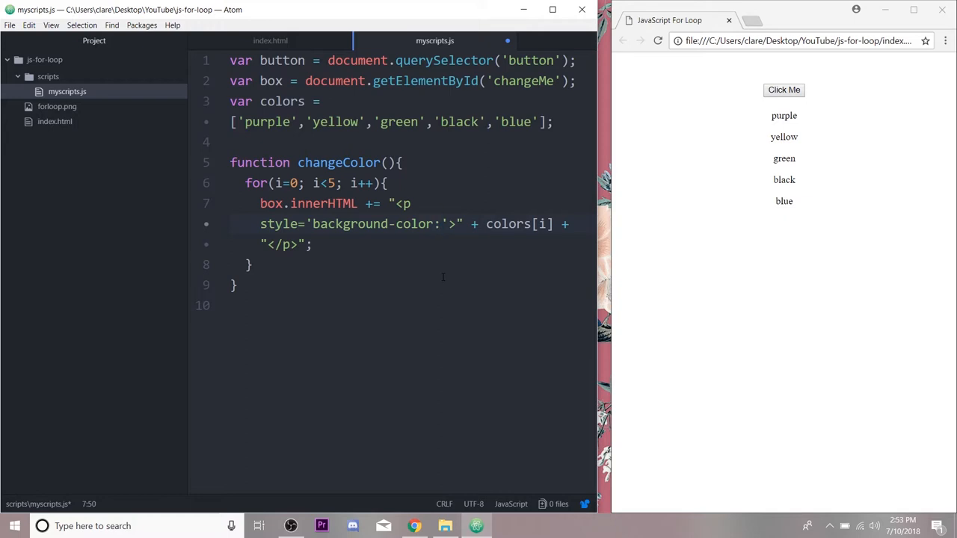
pyautogui.write('"')
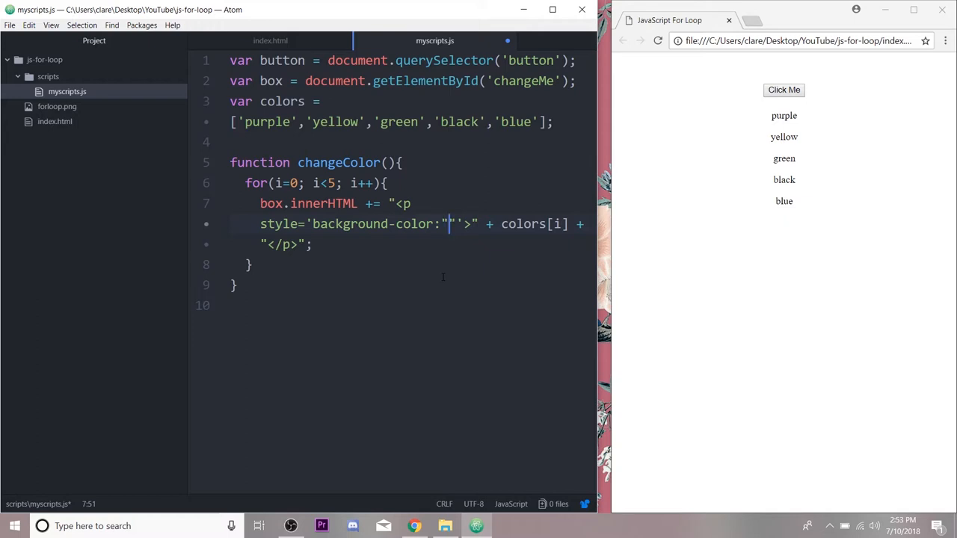
pyautogui.write('+  +')
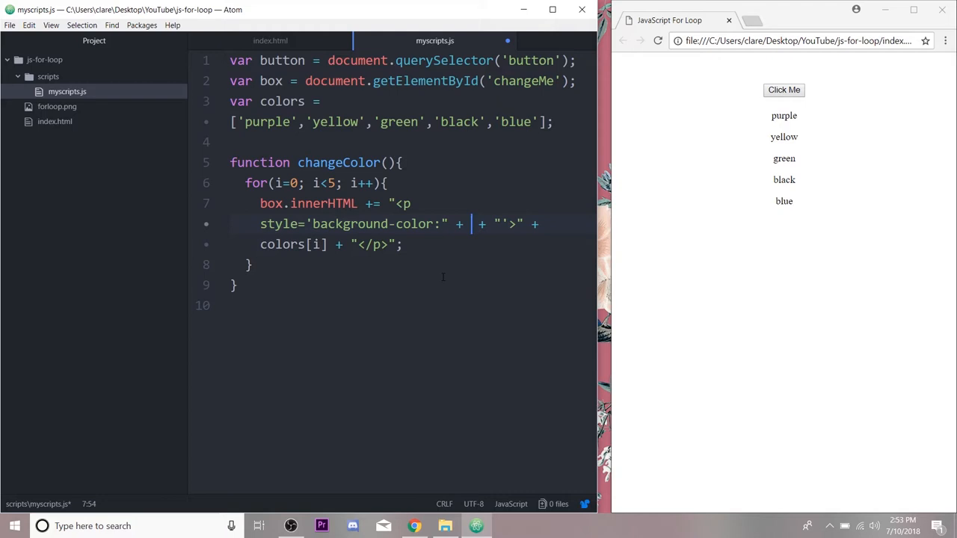
pyautogui.write('colors[i')
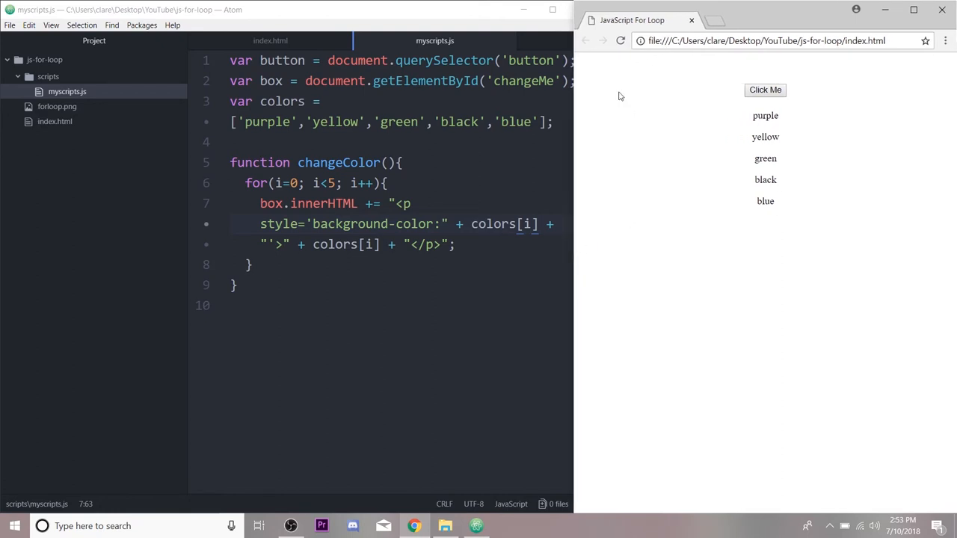
# Rerun Click Me so the five names appear on bars of their own background colours
pyautogui.click(765, 90)
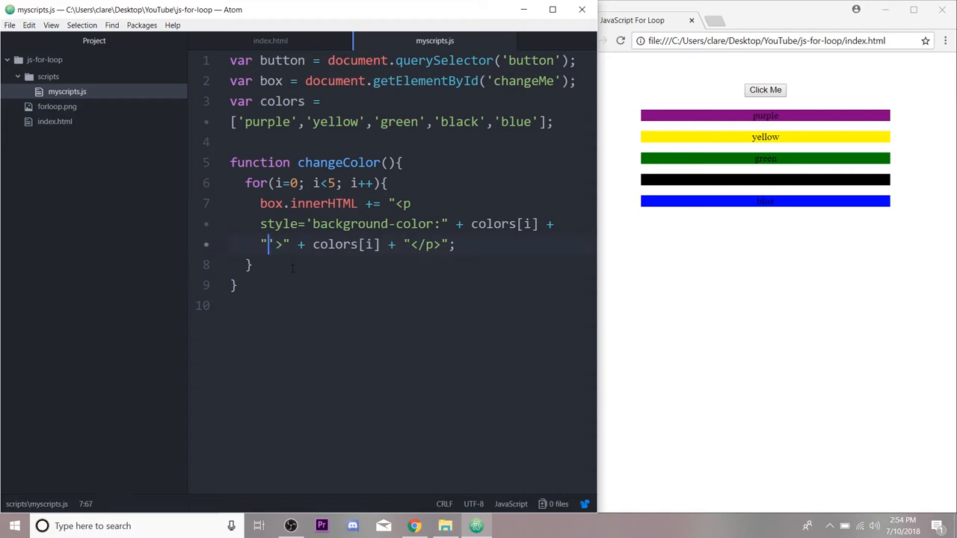
# Extend the style string with padding:10px;color:white;font-size:1.5em; after the background colour
pyautogui.write('padding:')
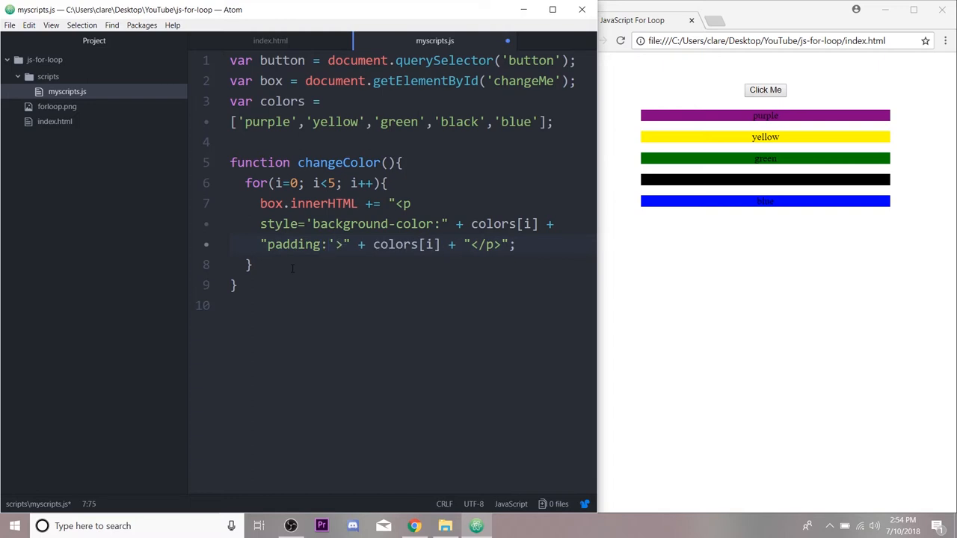
pyautogui.write('10px')
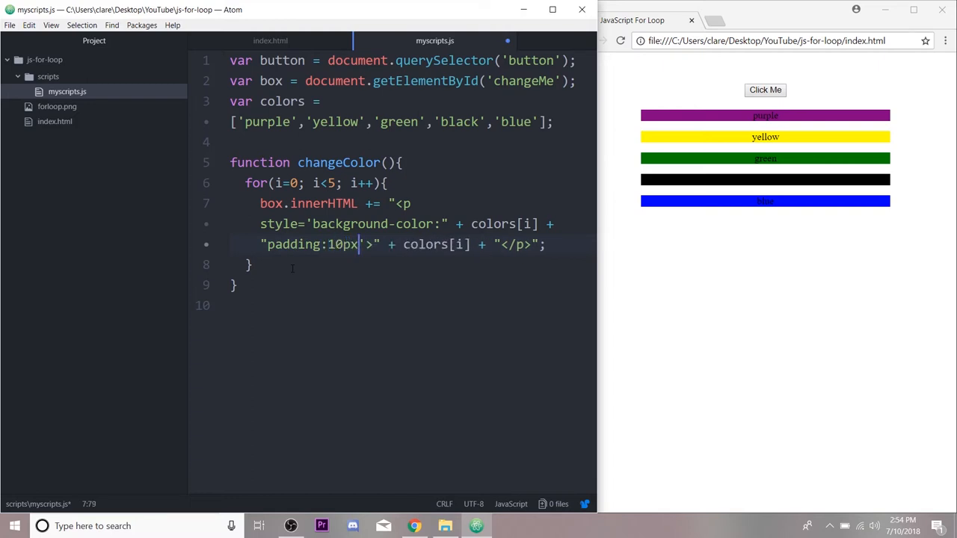
pyautogui.write(';')
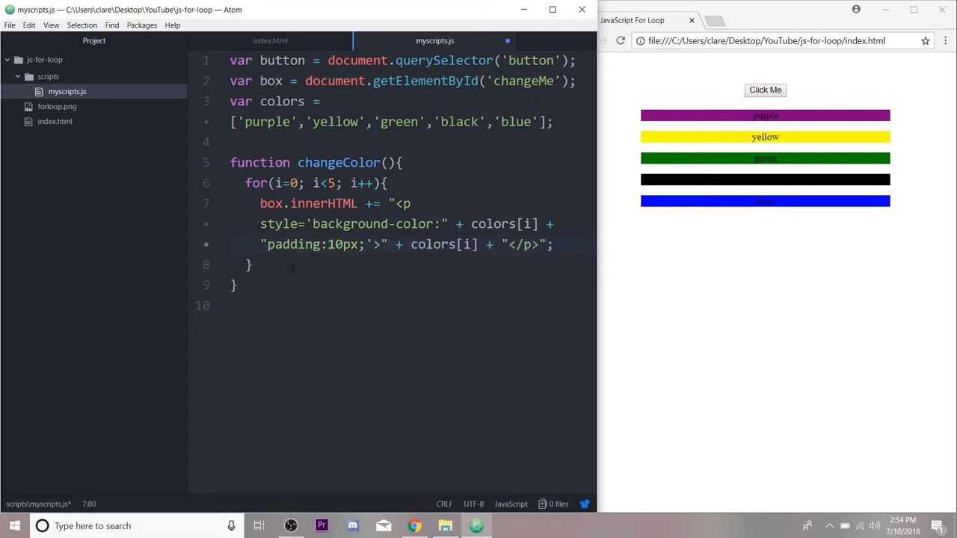
pyautogui.write('c')
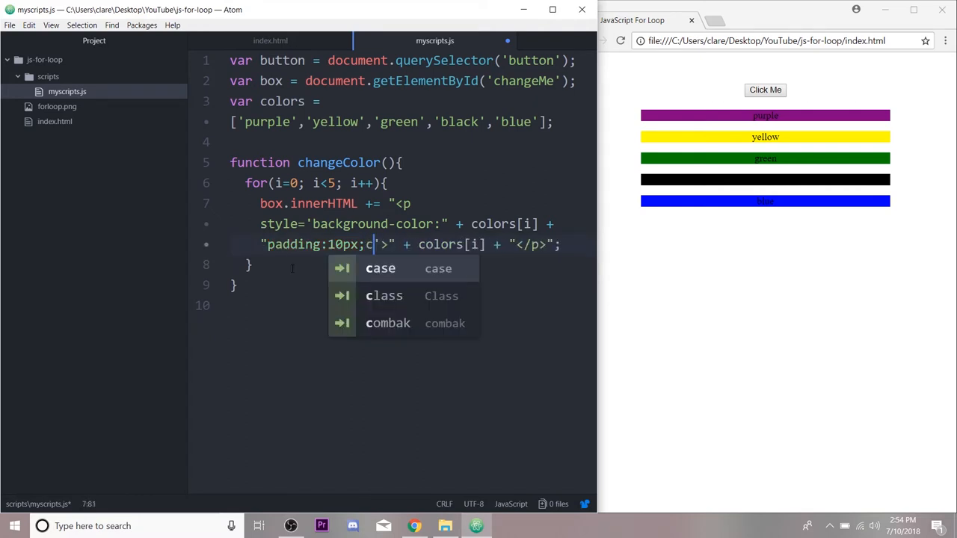
pyautogui.write('olor:white')
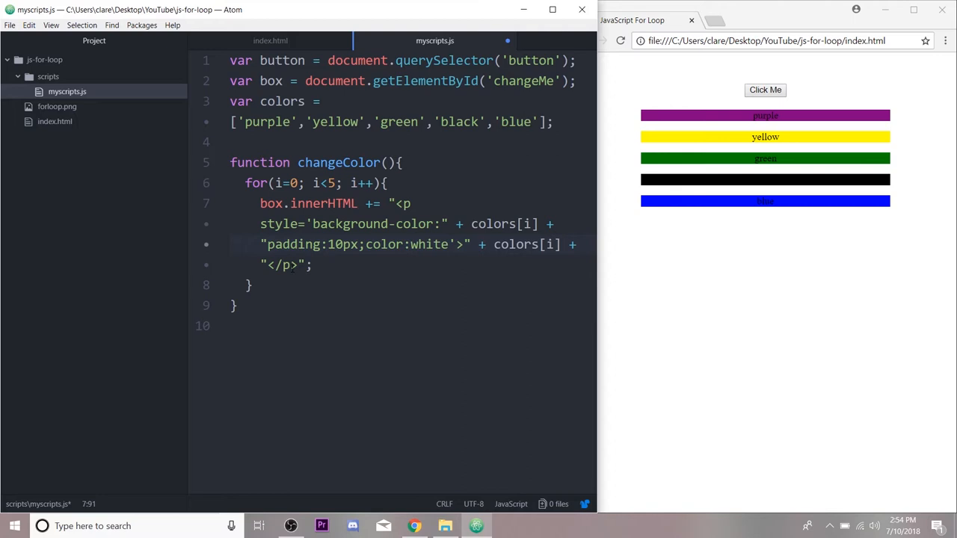
pyautogui.write('font')
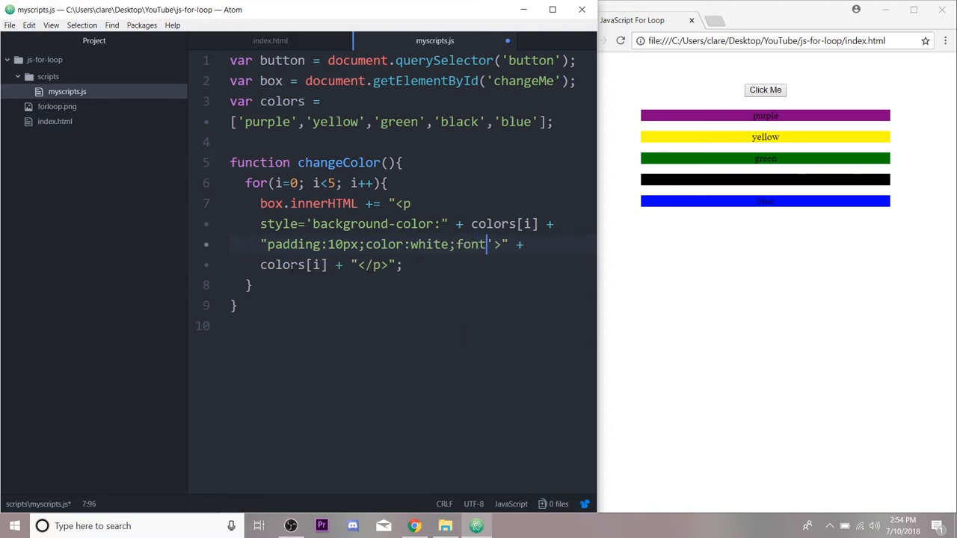
pyautogui.write('-size')
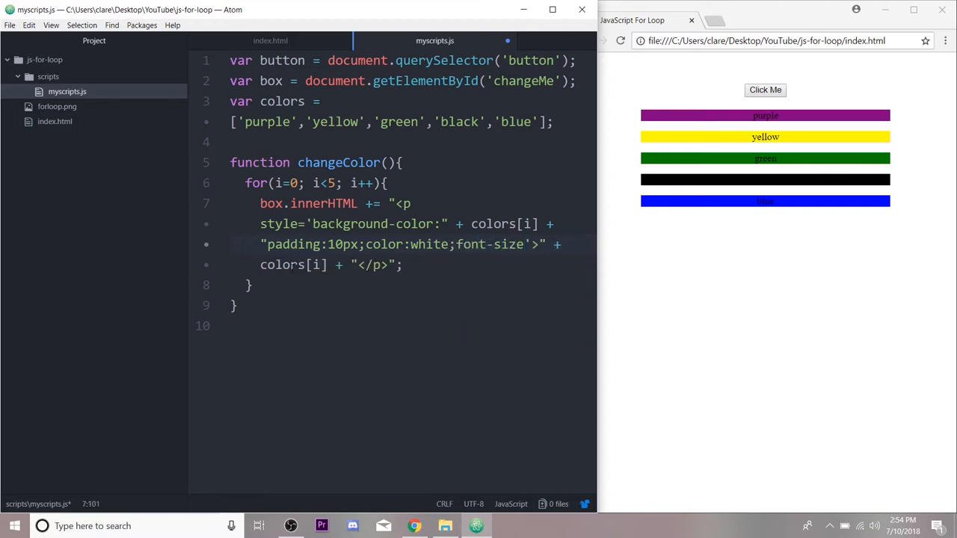
pyautogui.write('1.5em;')
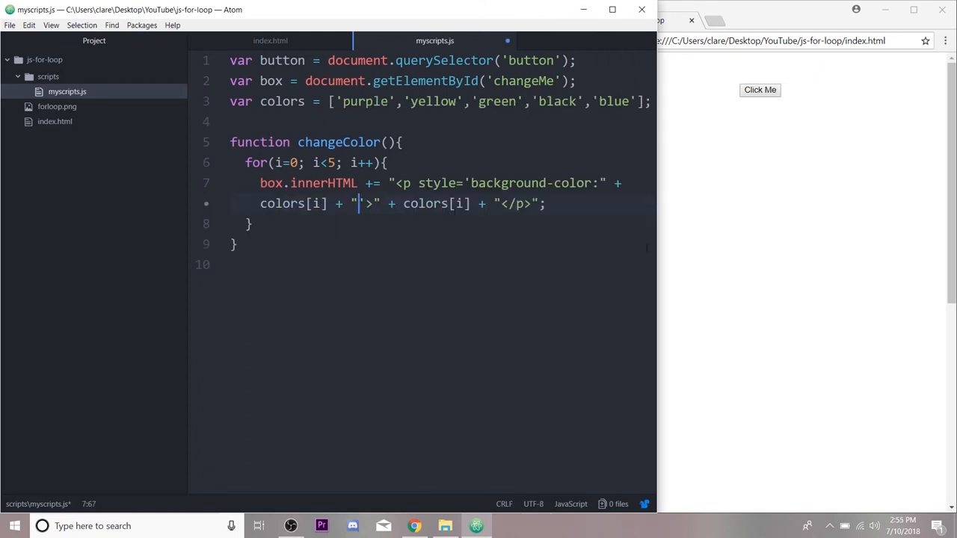
pyautogui.write('padding:10px;color:white;font-size:1.5em;\'>" +')
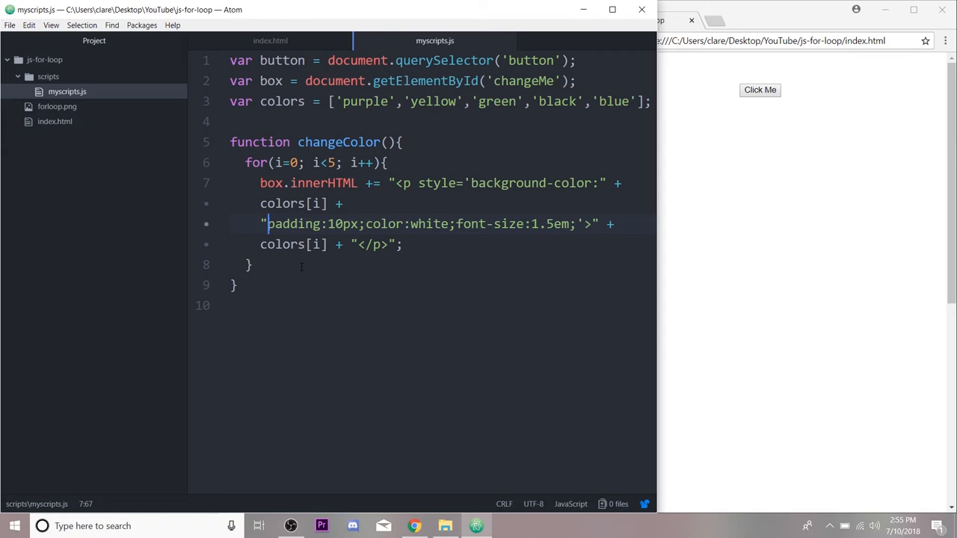
pyautogui.write('";')
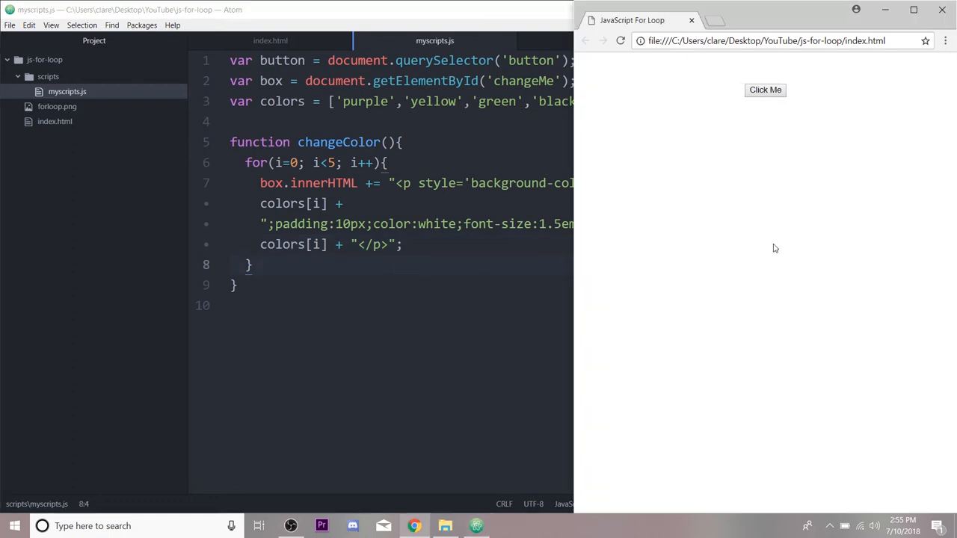
# Reload index.html and run Click Me to render five padded bars with larger white names
pyautogui.click(765, 89)
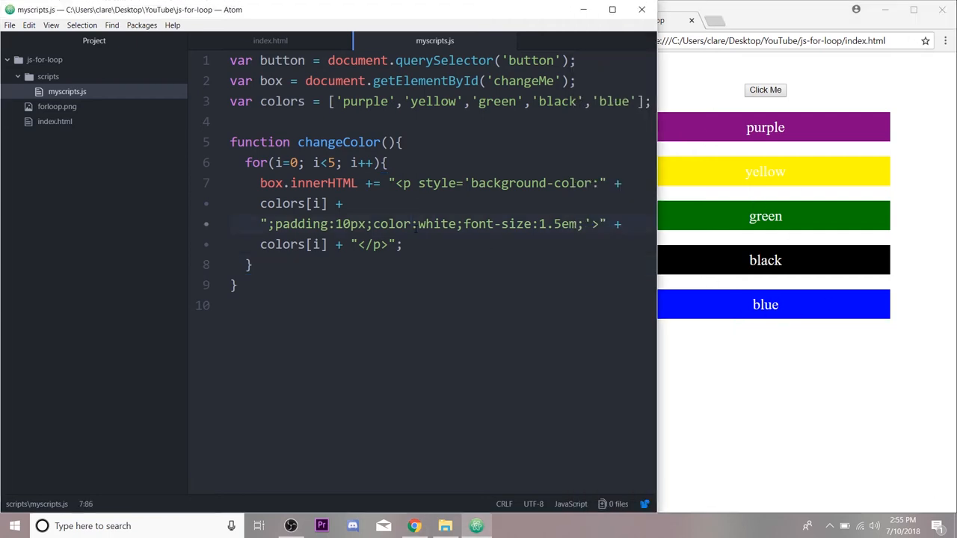
pyautogui.click(332, 161)
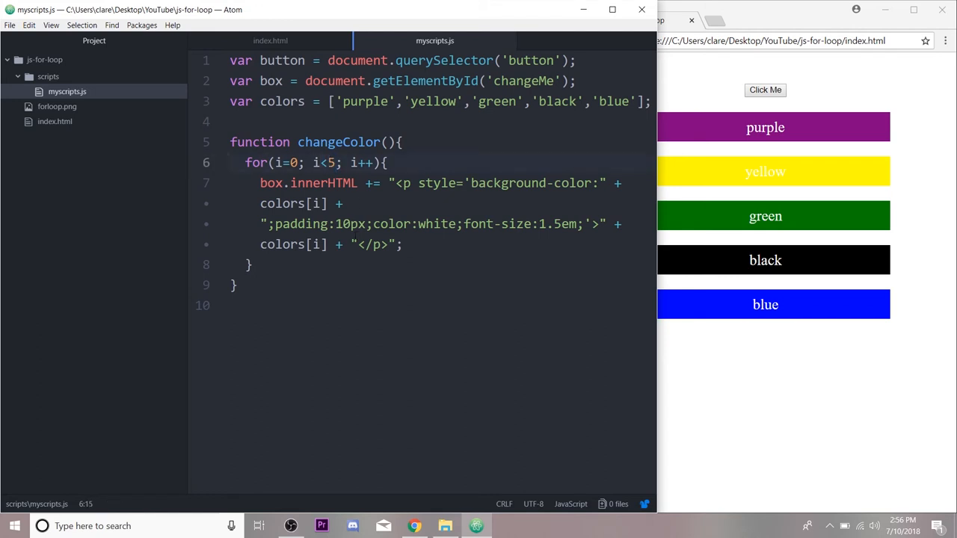
# Replace the fixed limit 5 with colors.length in the loop condition
pyautogui.press('Backspace')
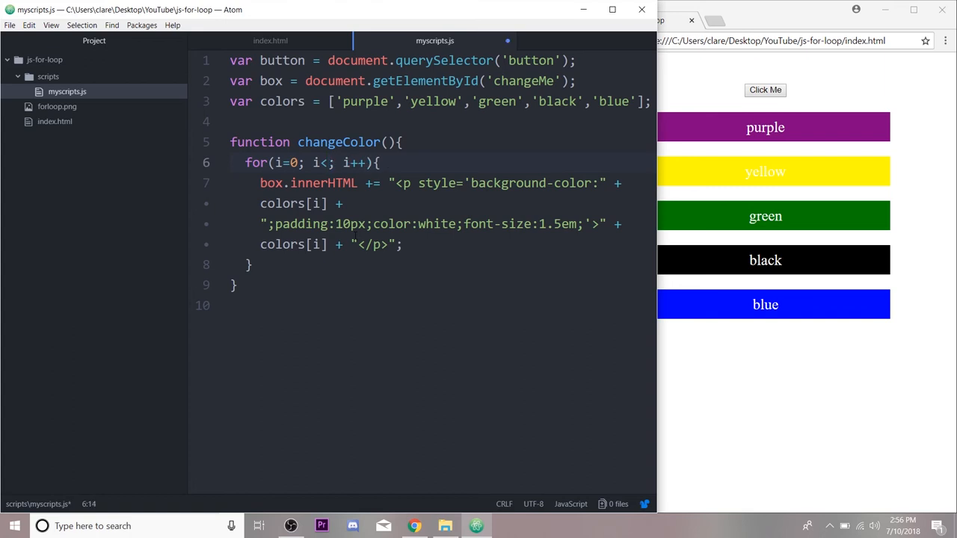
pyautogui.write('c')
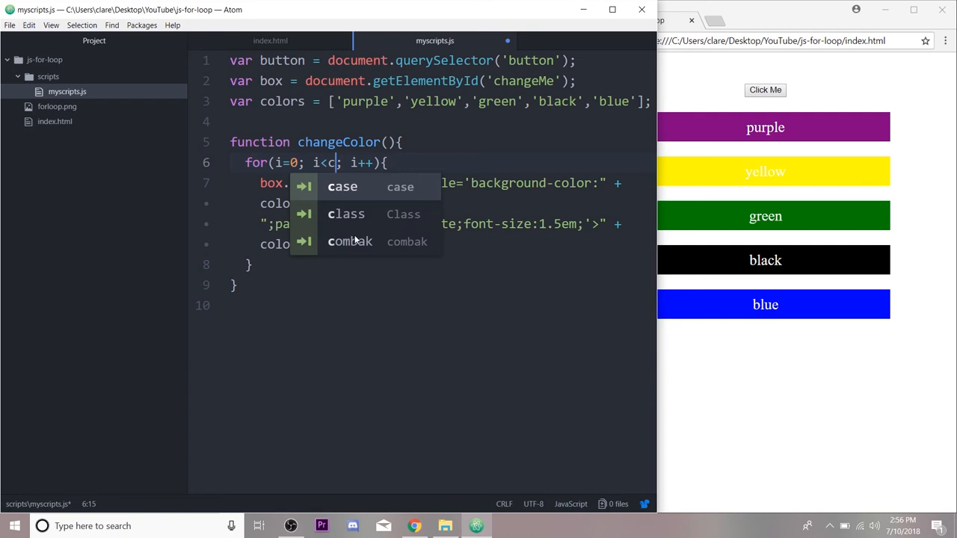
pyautogui.write('olors.leng')
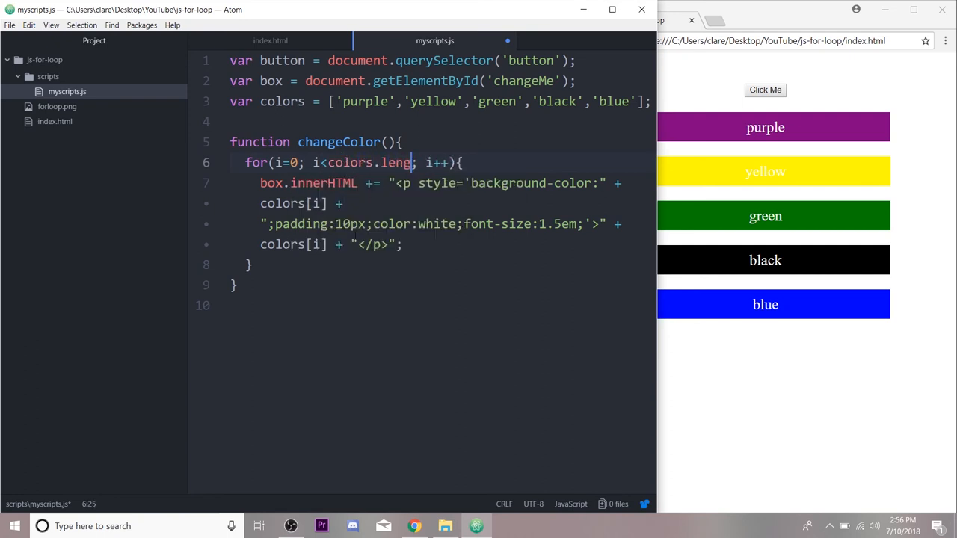
pyautogui.write('th')
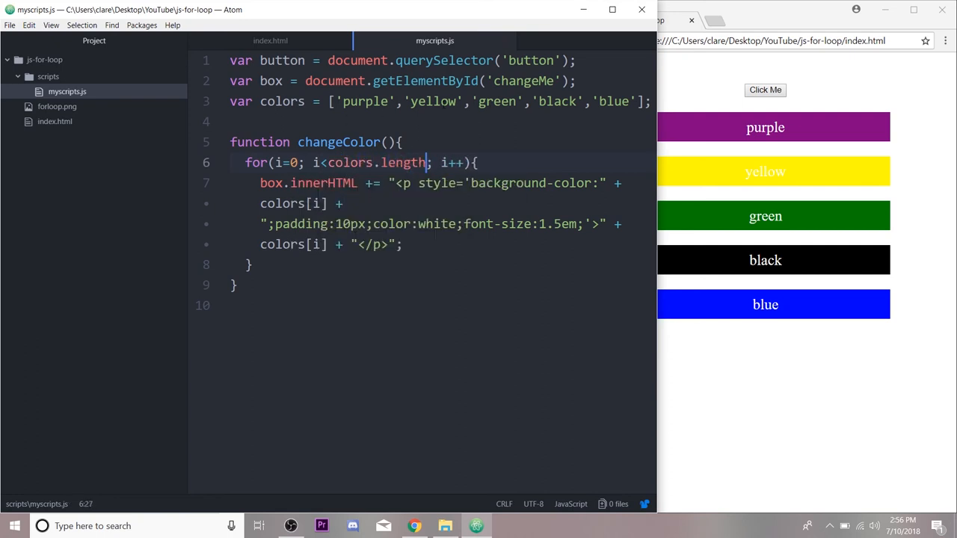
# Append 'orange' and 'pink' to the colors array
pyautogui.click(353, 161)
pyautogui.write(', ')
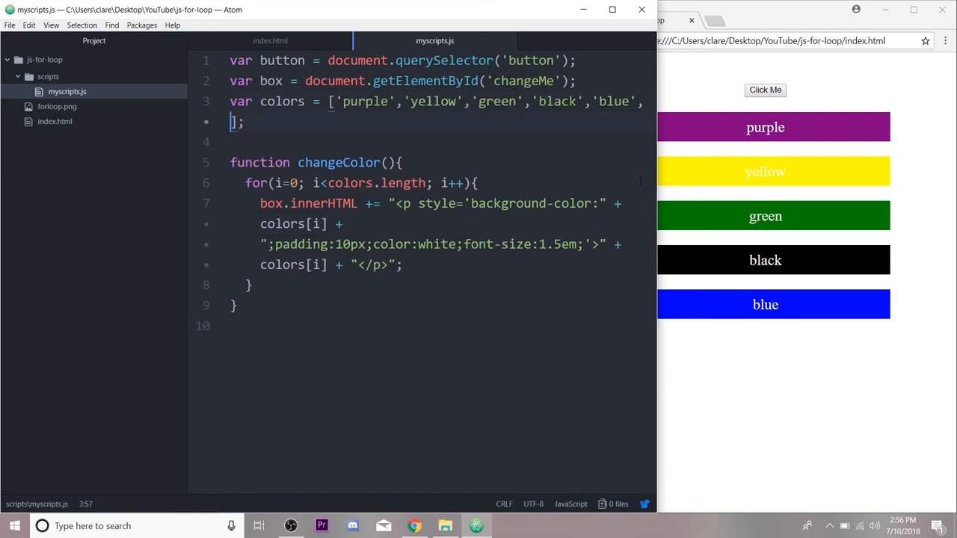
pyautogui.write("'orange',")
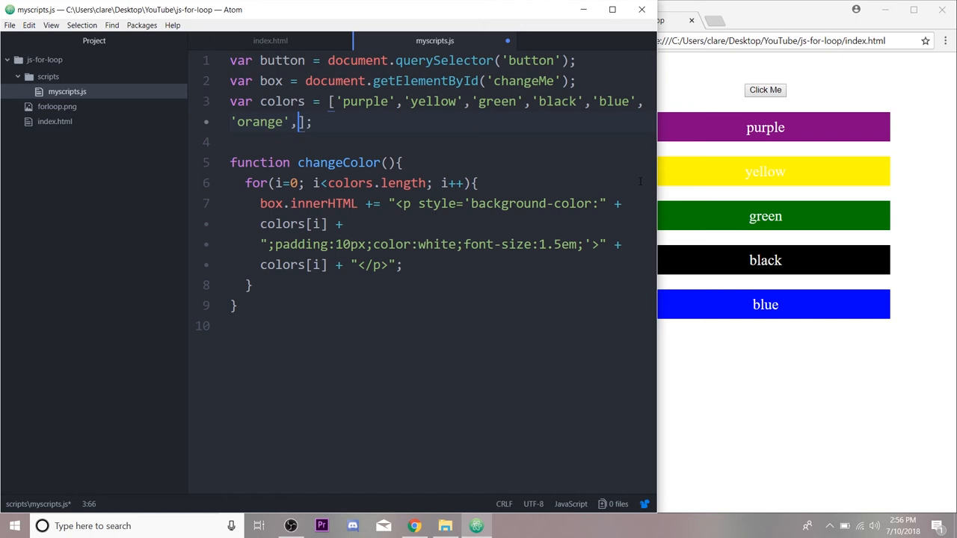
pyautogui.write("'pink'")
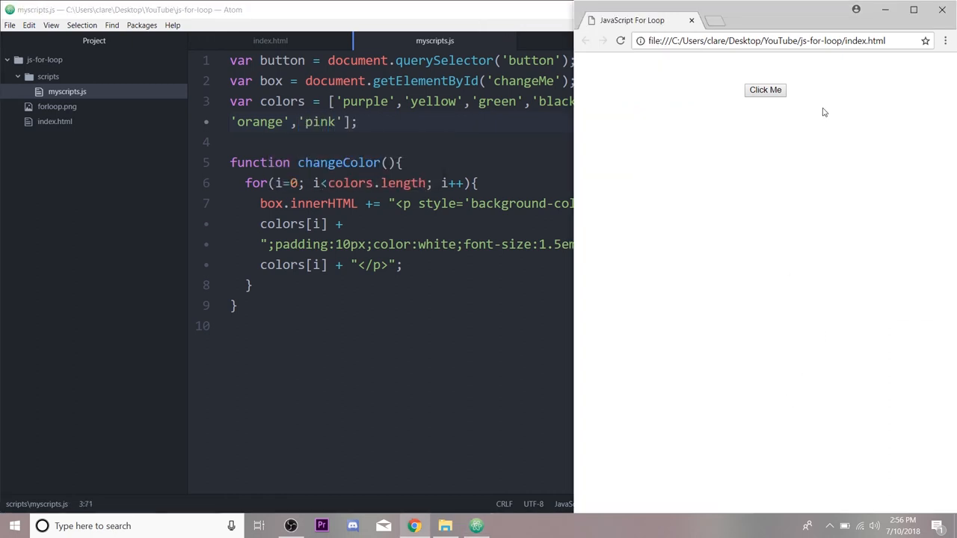
# Run Click Me for seven bars, briefly test i<5, restore colors.length and regenerate all seven
pyautogui.click(766, 90)
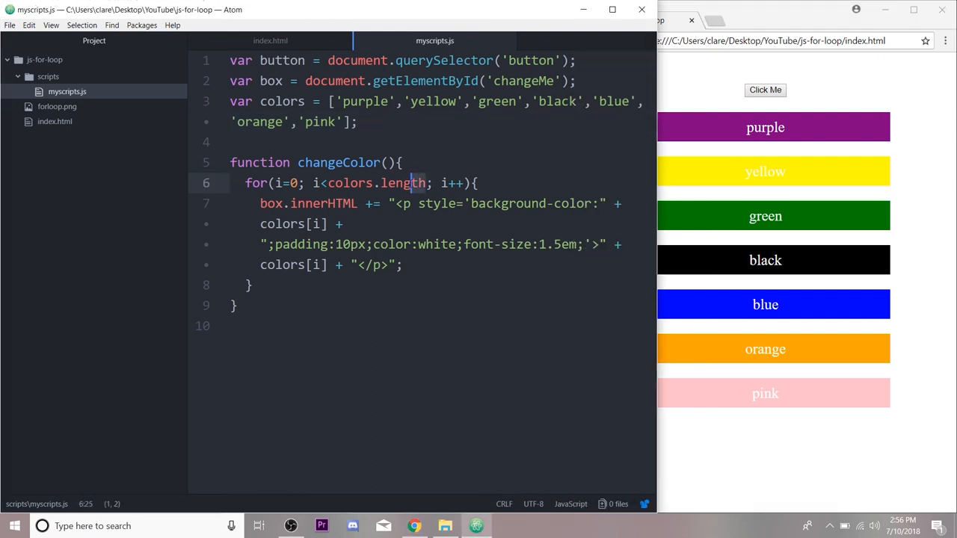
pyautogui.write('5')
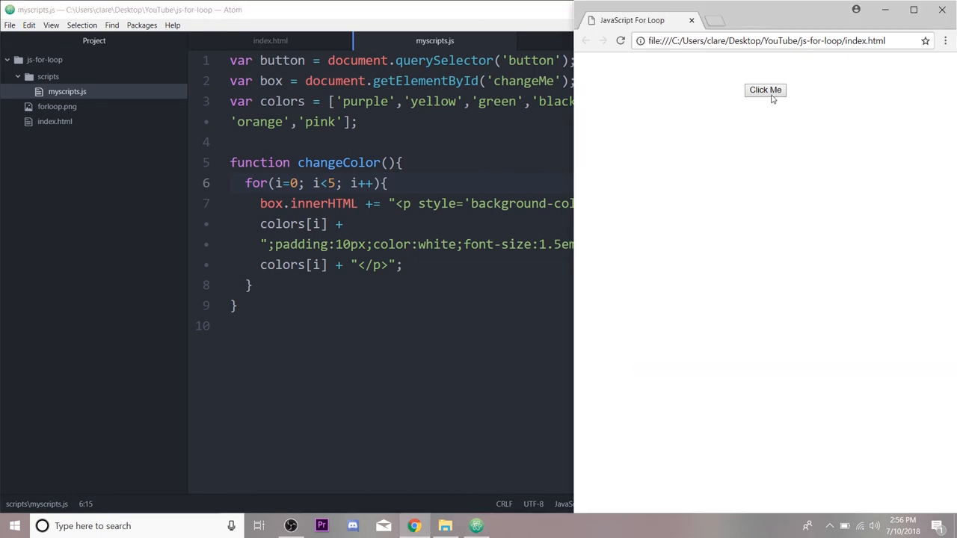
pyautogui.click(766, 89)
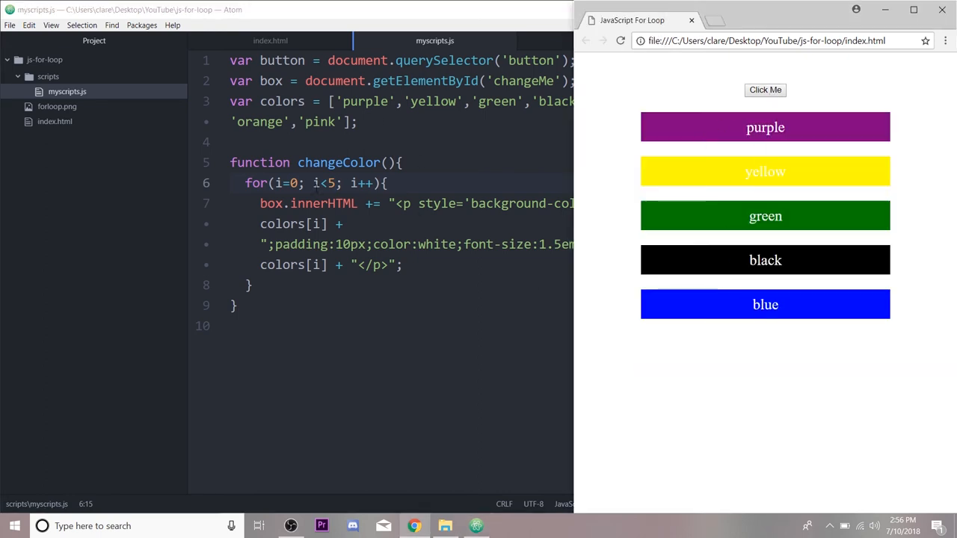
pyautogui.write('colors.length')
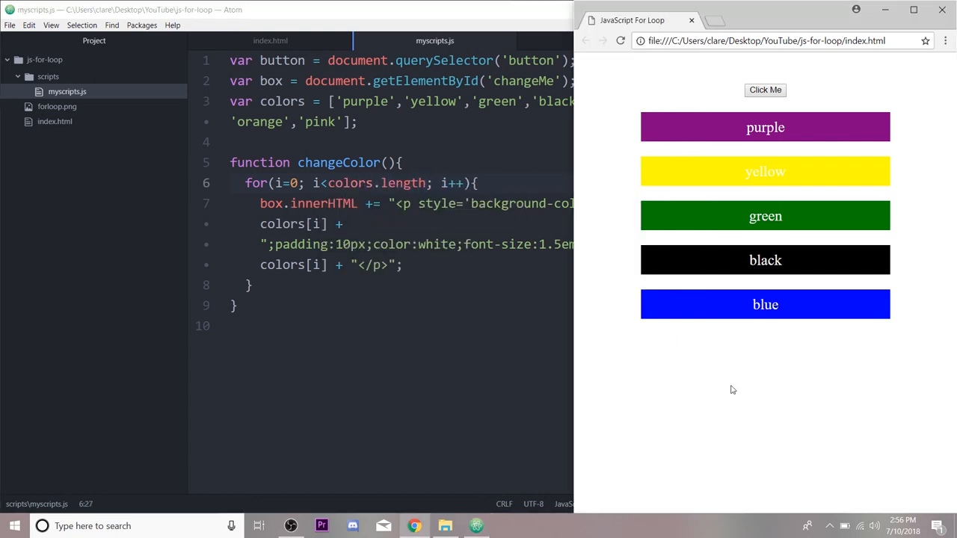
pyautogui.click(766, 90)
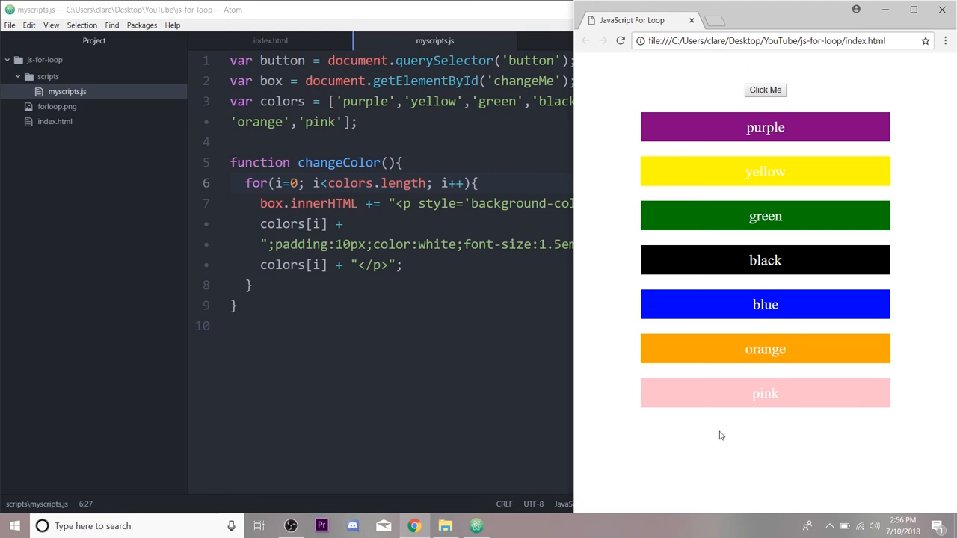